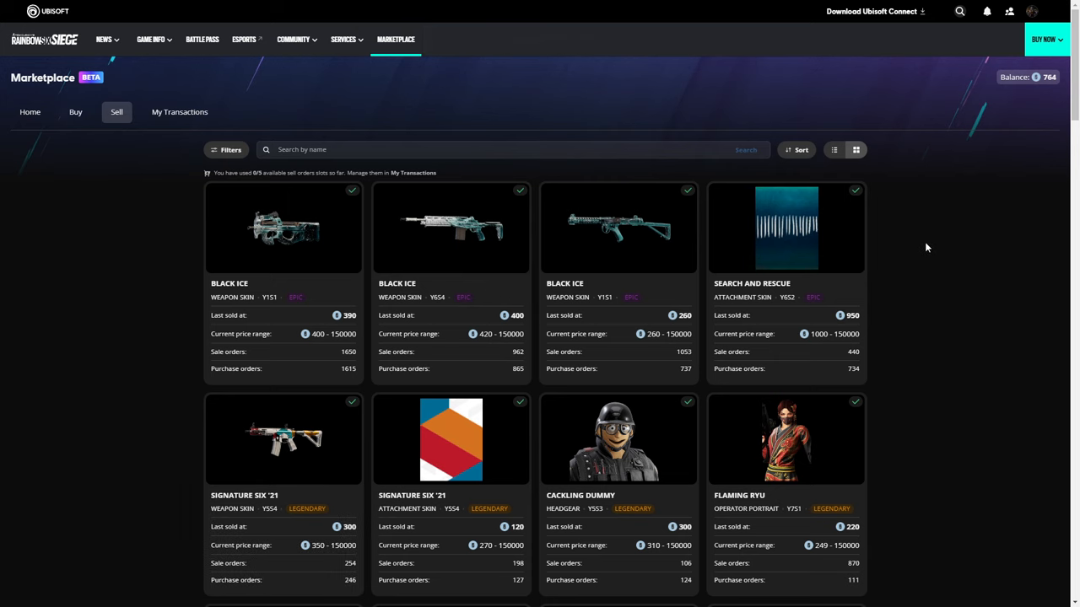
{"action": "mouse_move", "coordinate": [722, 340]}
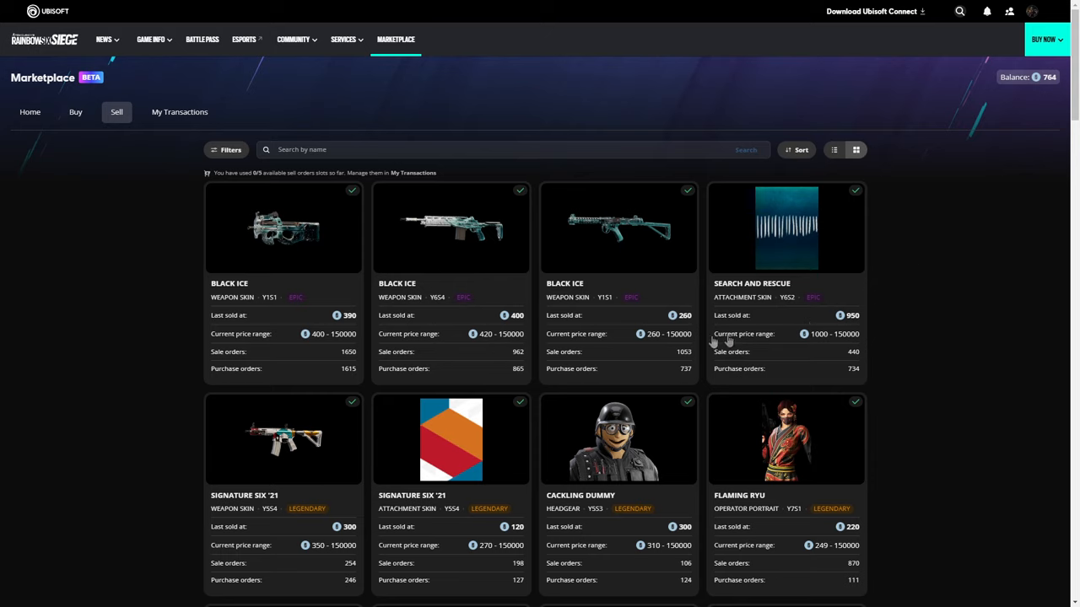
Step: Enter a 370 asking price for the Black Ice P90 skin on its sell page
{"action": "left_click", "coordinate": [284, 228]}
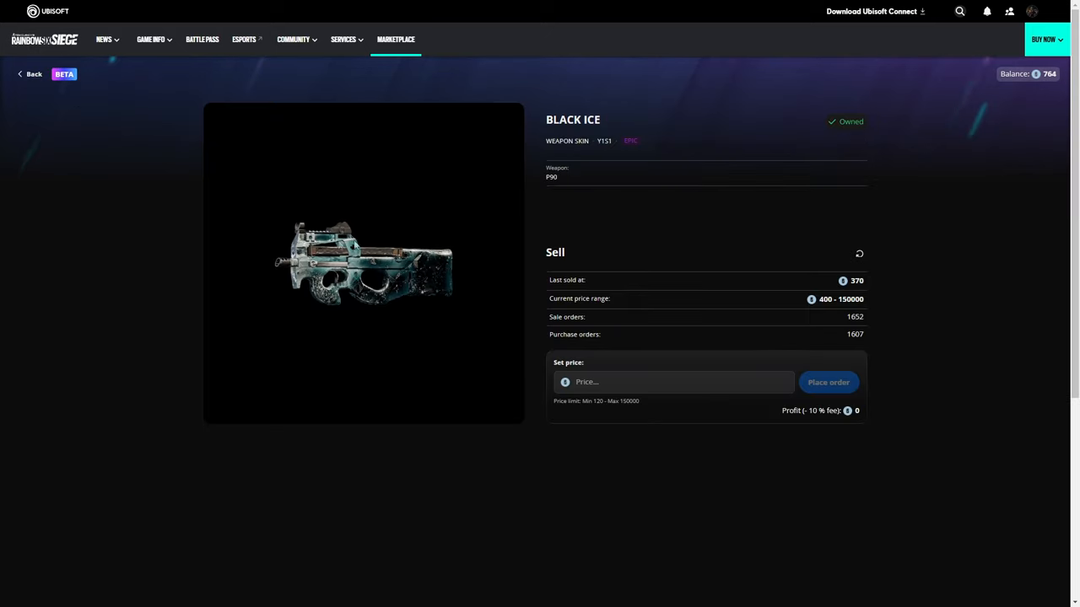
{"action": "double_click", "coordinate": [825, 298]}
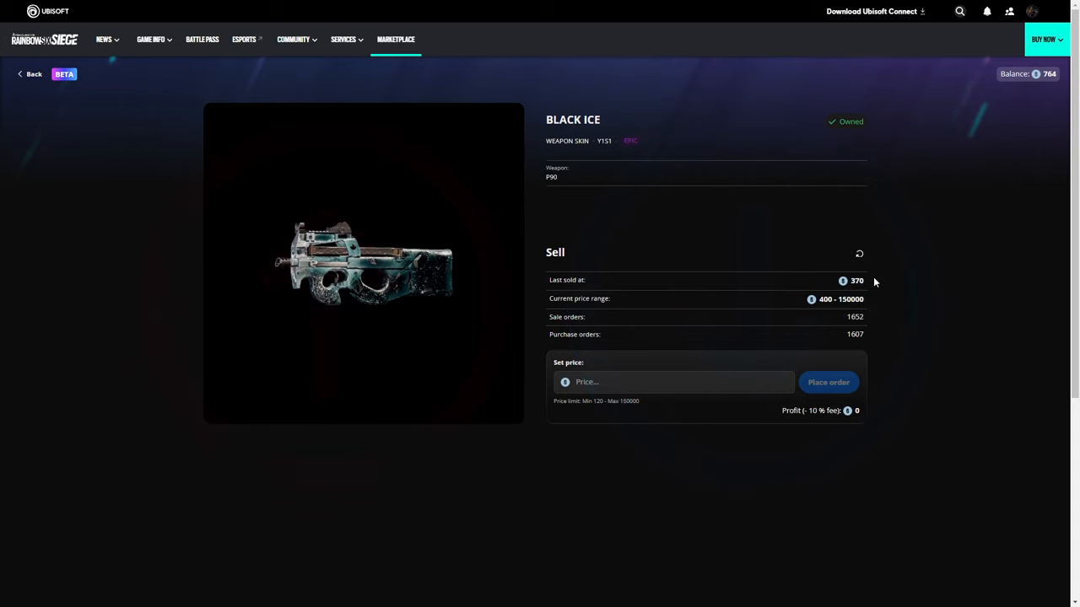
{"action": "left_click", "coordinate": [673, 381]}
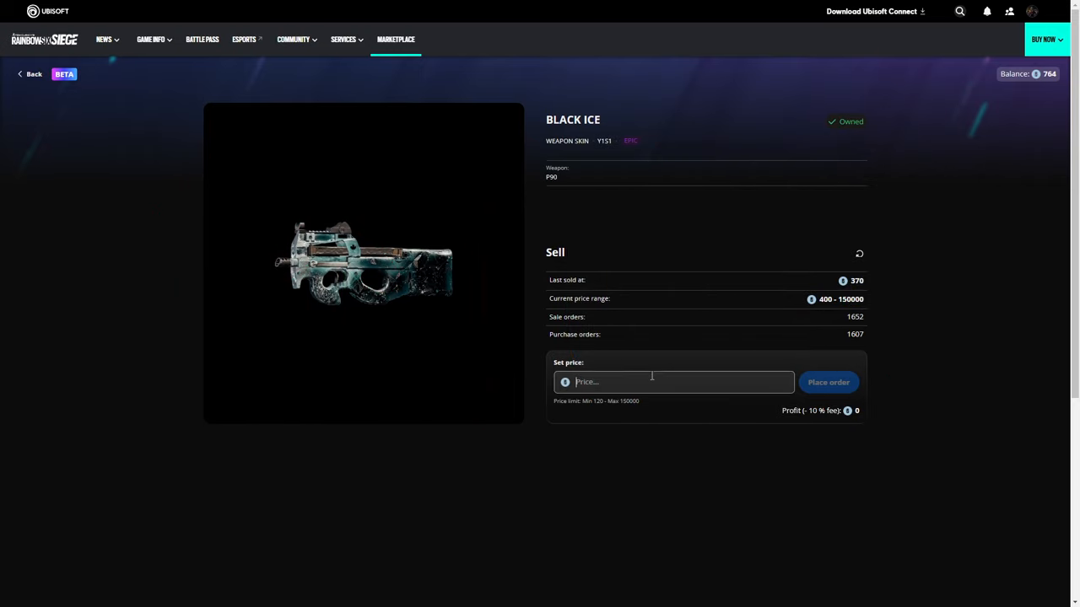
{"action": "type", "text": "70"}
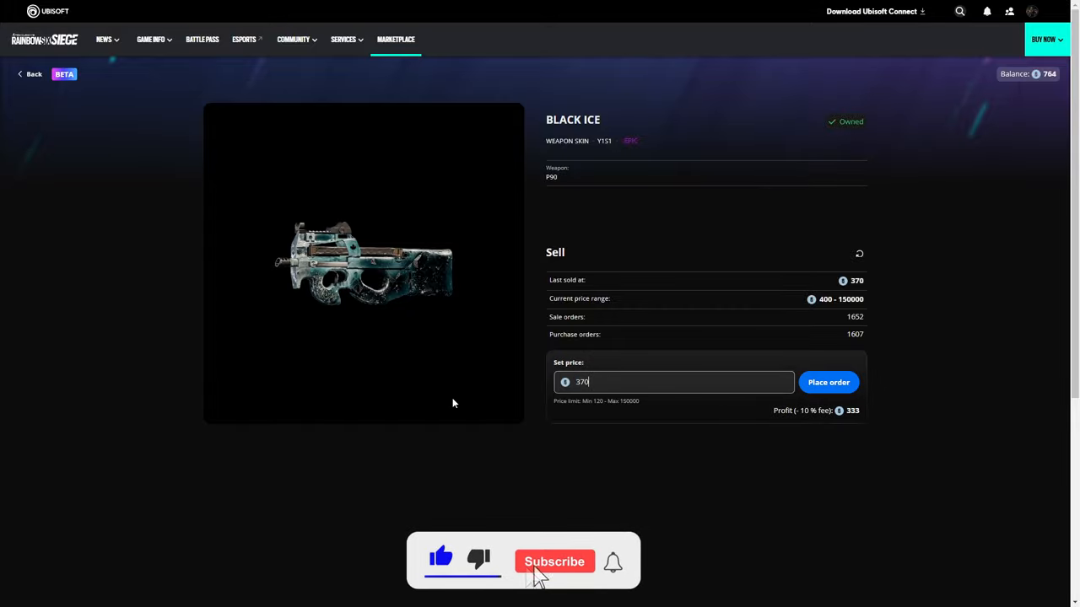
Step: Return to the Sell grid and scroll through the owned items, including the Black Ice skins
{"action": "left_click", "coordinate": [828, 381]}
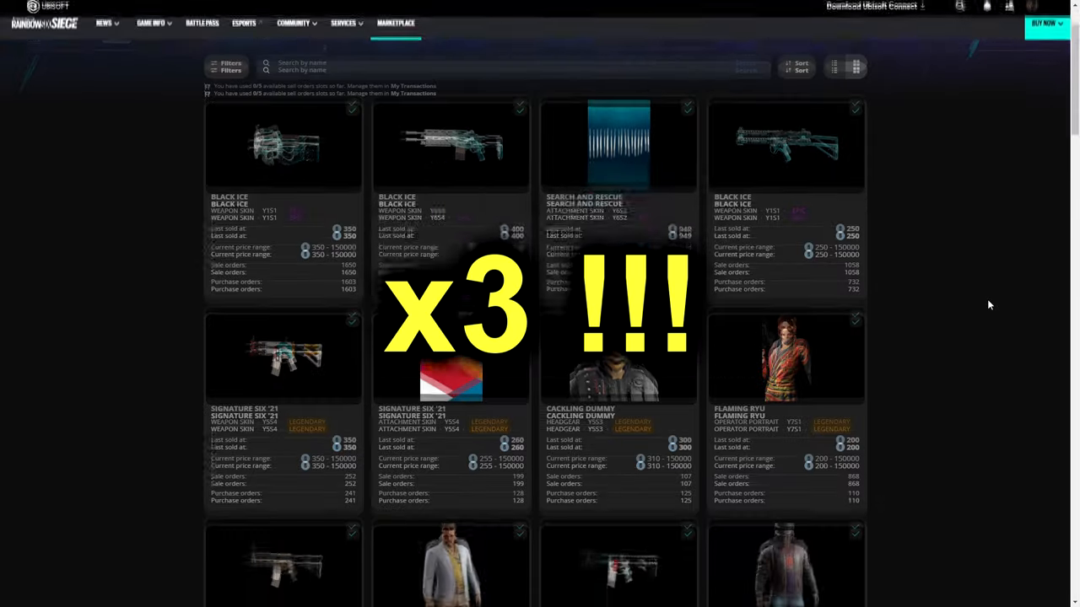
{"action": "scroll", "scroll_direction": "down", "scroll_amount": 3}
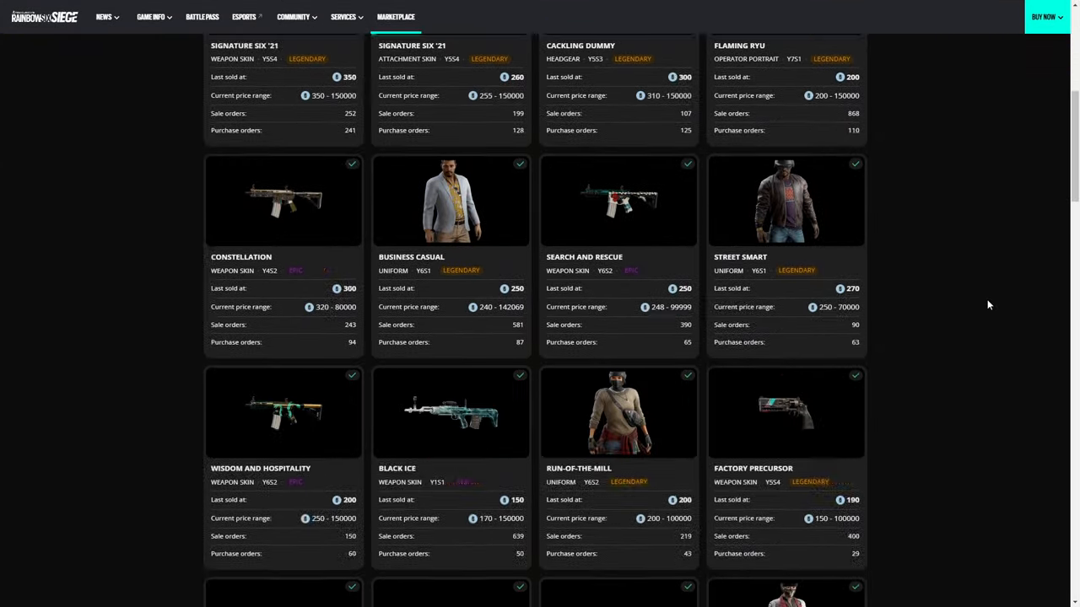
{"action": "scroll", "scroll_direction": "down", "scroll_amount": 3}
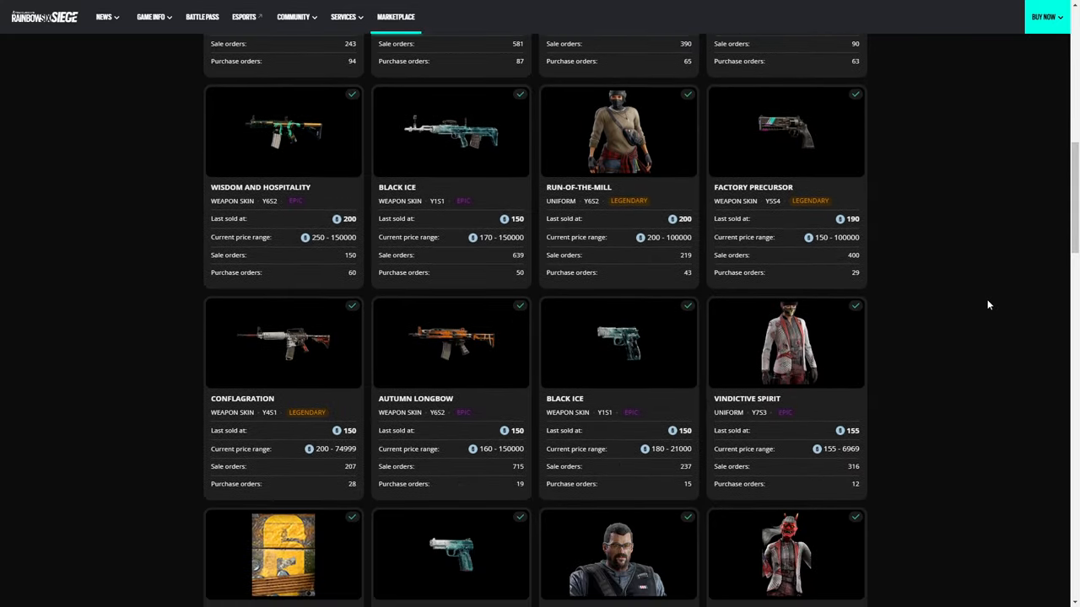
{"action": "scroll", "scroll_direction": "down", "scroll_amount": 3}
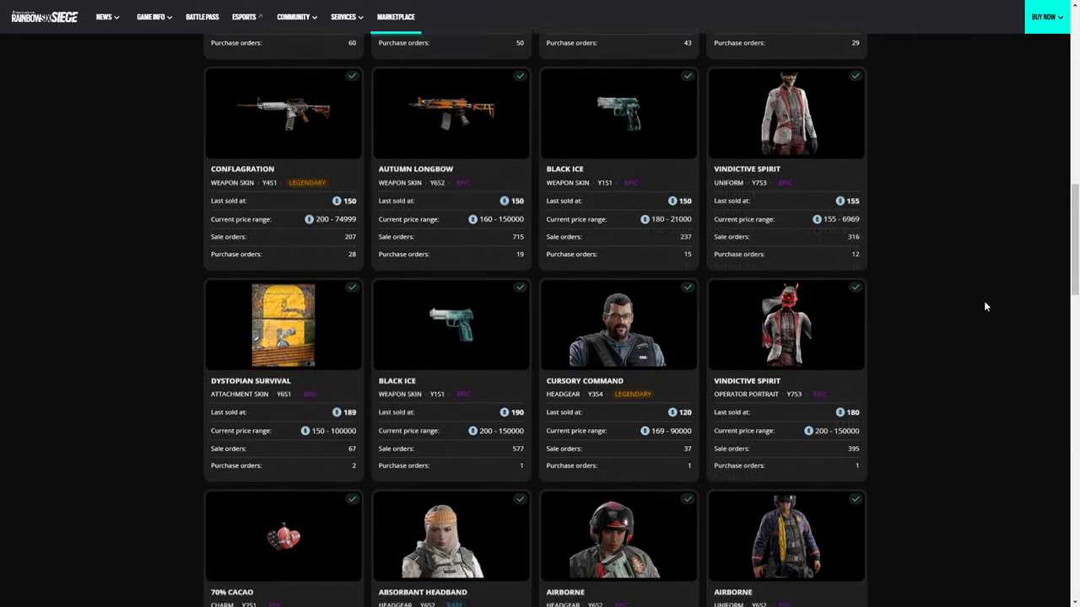
{"action": "scroll", "scroll_direction": "down", "scroll_amount": 3}
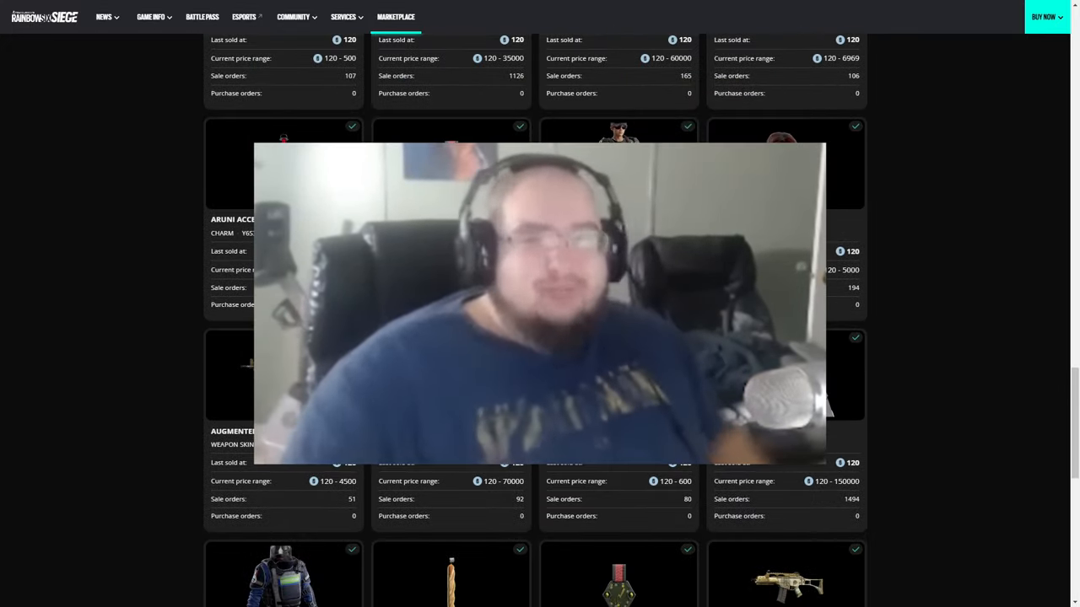
{"action": "scroll", "scroll_direction": "down", "scroll_amount": 3}
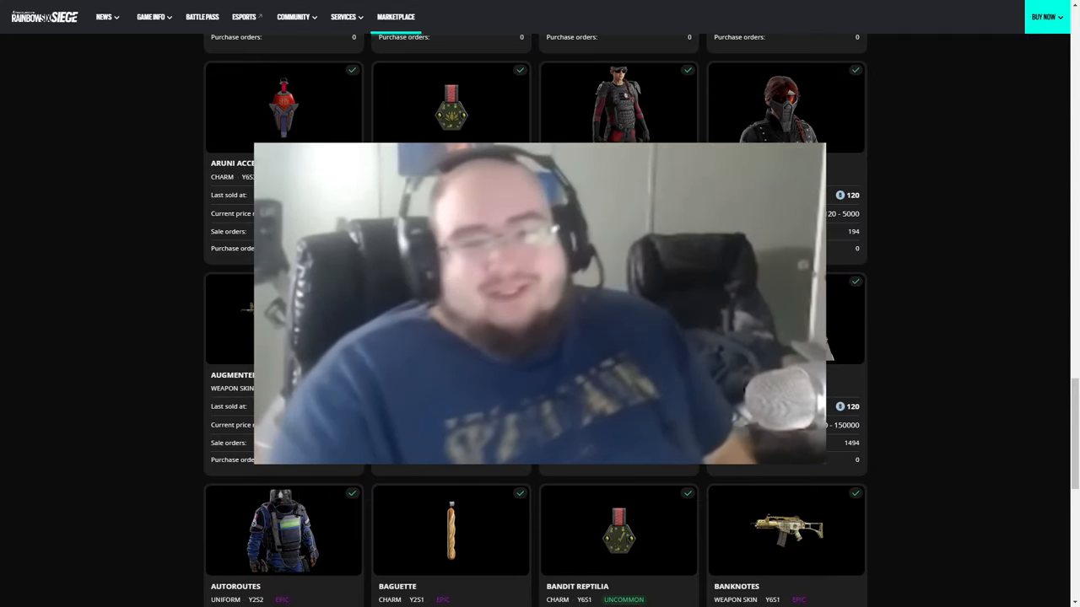
{"action": "scroll", "scroll_direction": "down", "scroll_amount": 3}
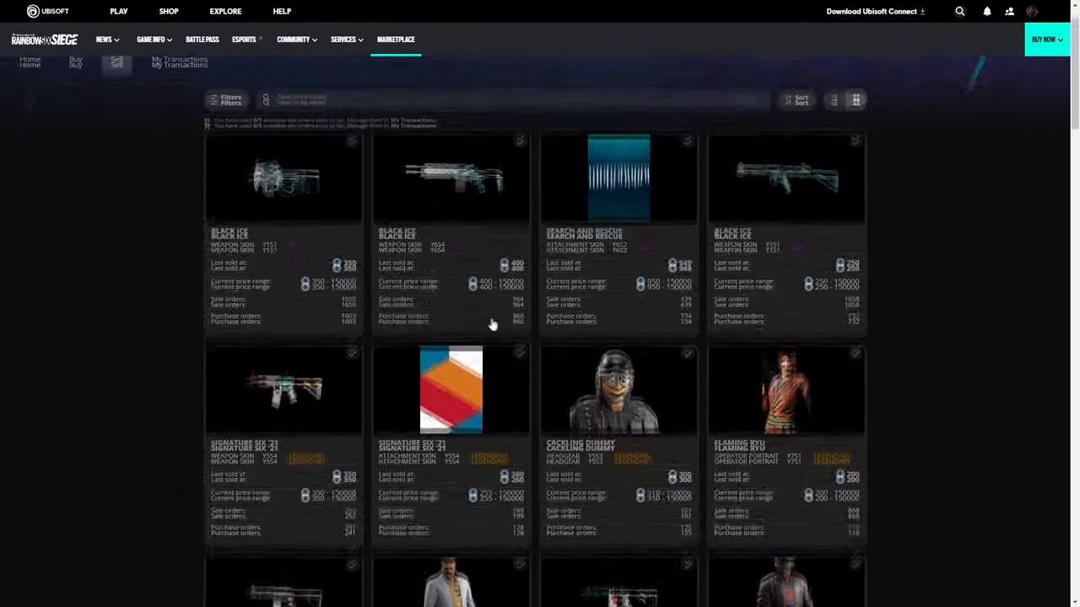
{"action": "left_click", "coordinate": [617, 390]}
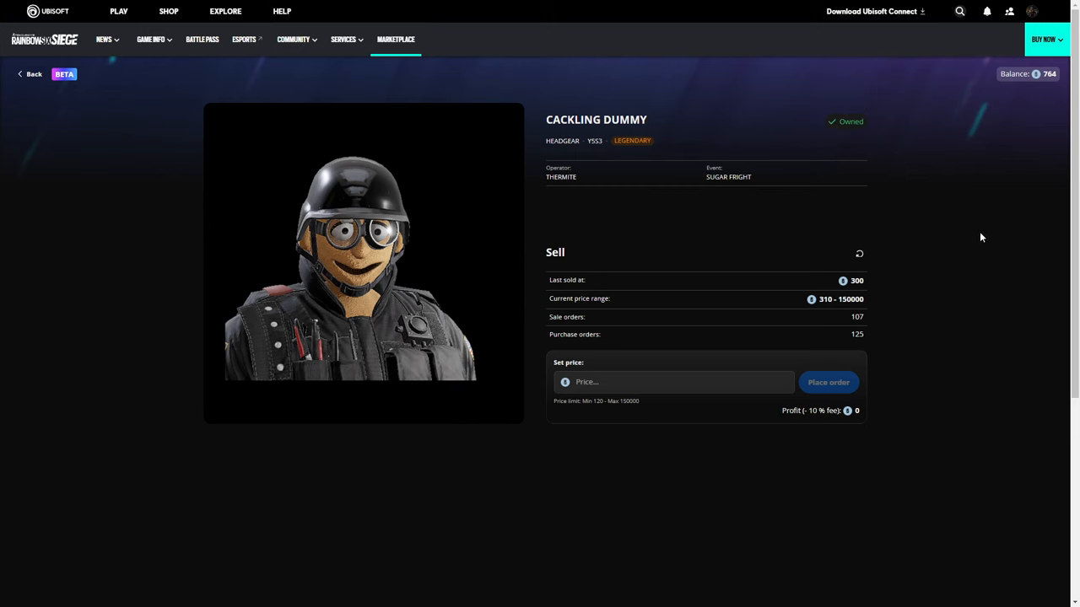
{"action": "left_click", "coordinate": [34, 74]}
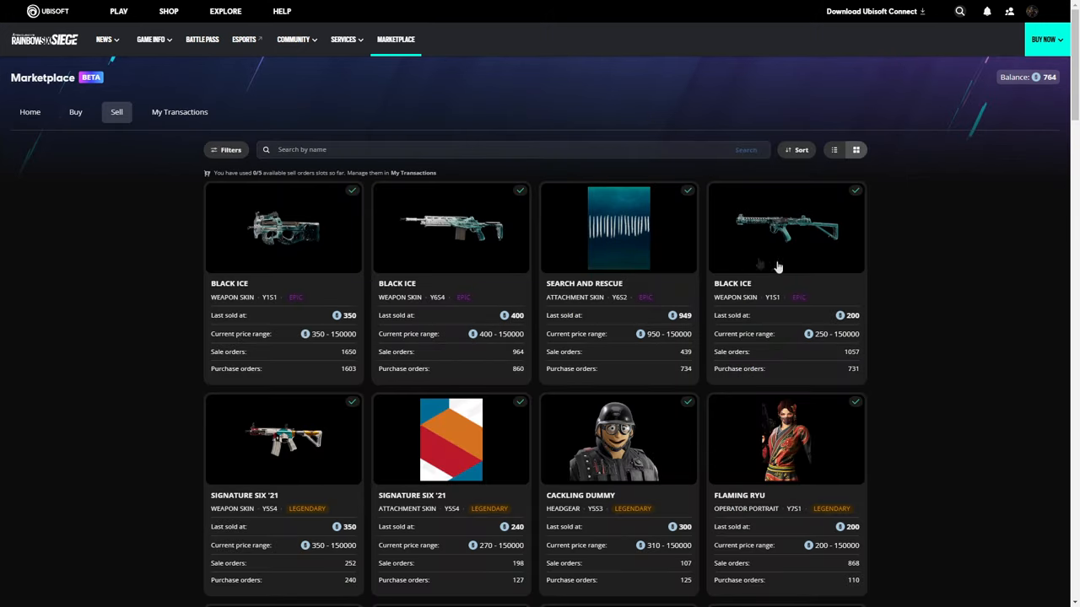
{"action": "left_click", "coordinate": [74, 111]}
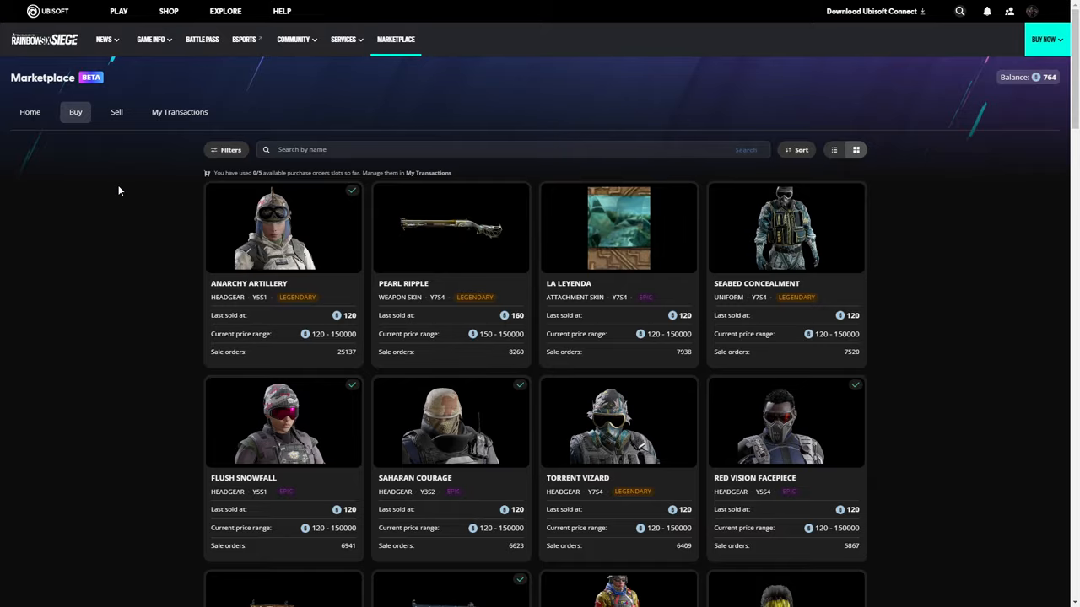
{"action": "scroll", "scroll_direction": "down", "scroll_amount": 3}
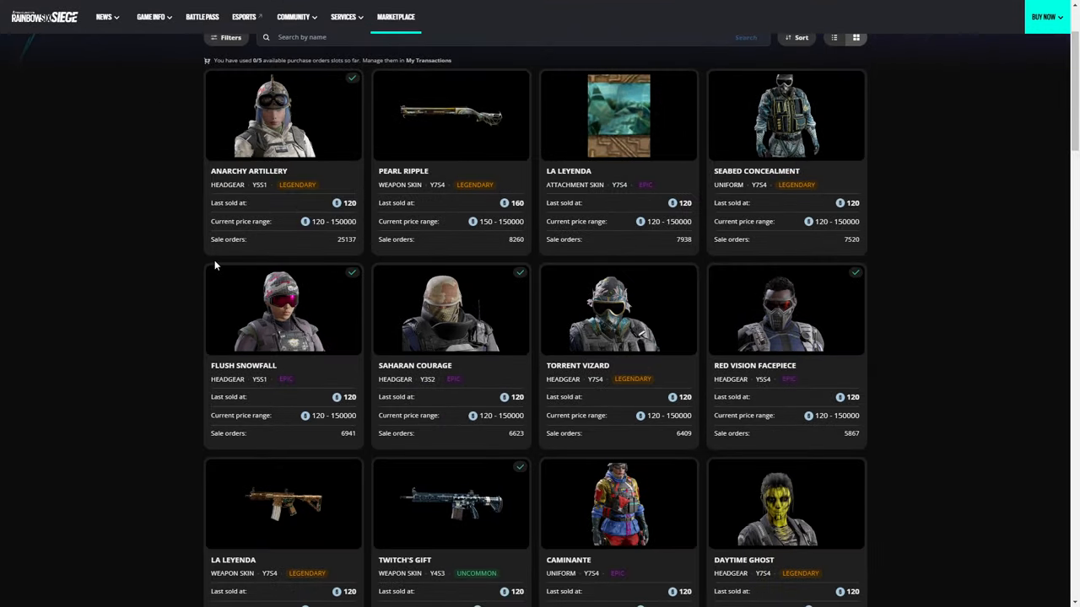
{"action": "scroll", "scroll_direction": "down", "scroll_amount": 3}
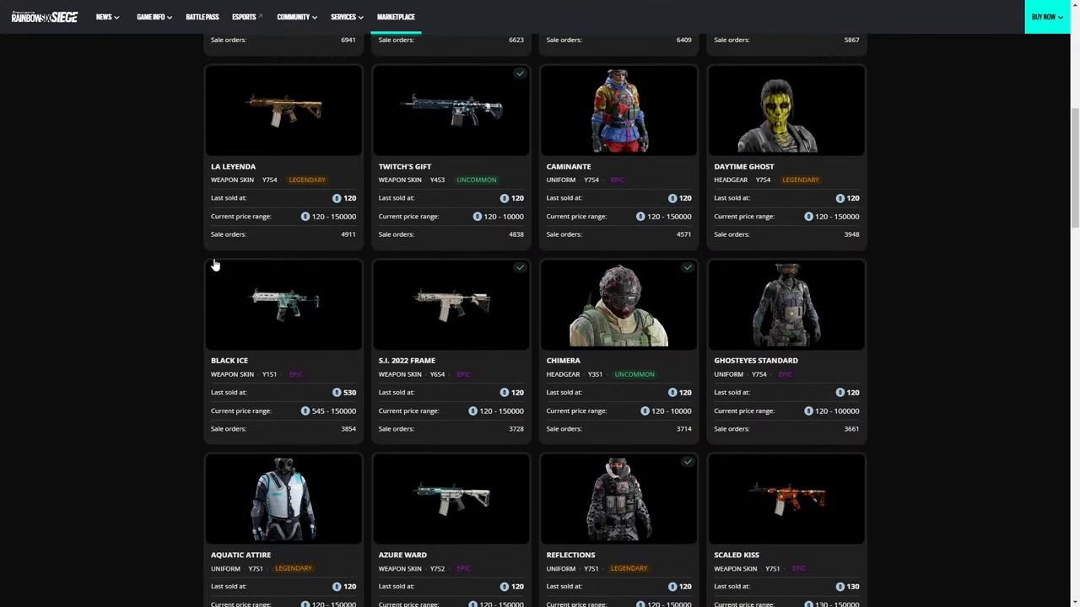
{"action": "scroll", "scroll_direction": "down", "scroll_amount": 3}
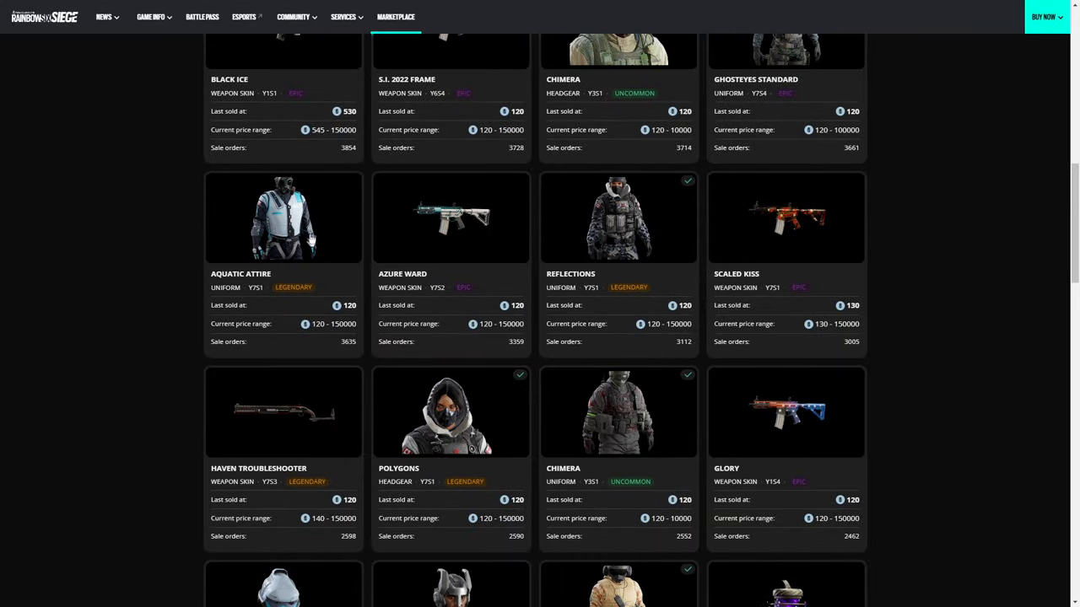
{"action": "left_click", "coordinate": [284, 216]}
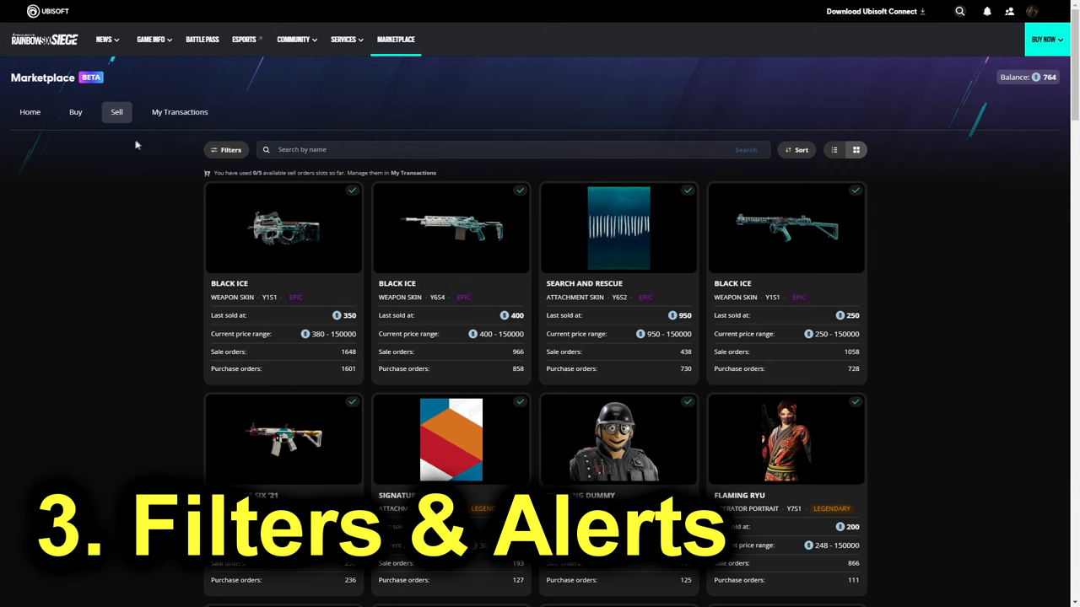
Step: Switch to the Buy listings and toggle the weapon skin, headgear and attachment type filters
{"action": "left_click", "coordinate": [75, 112]}
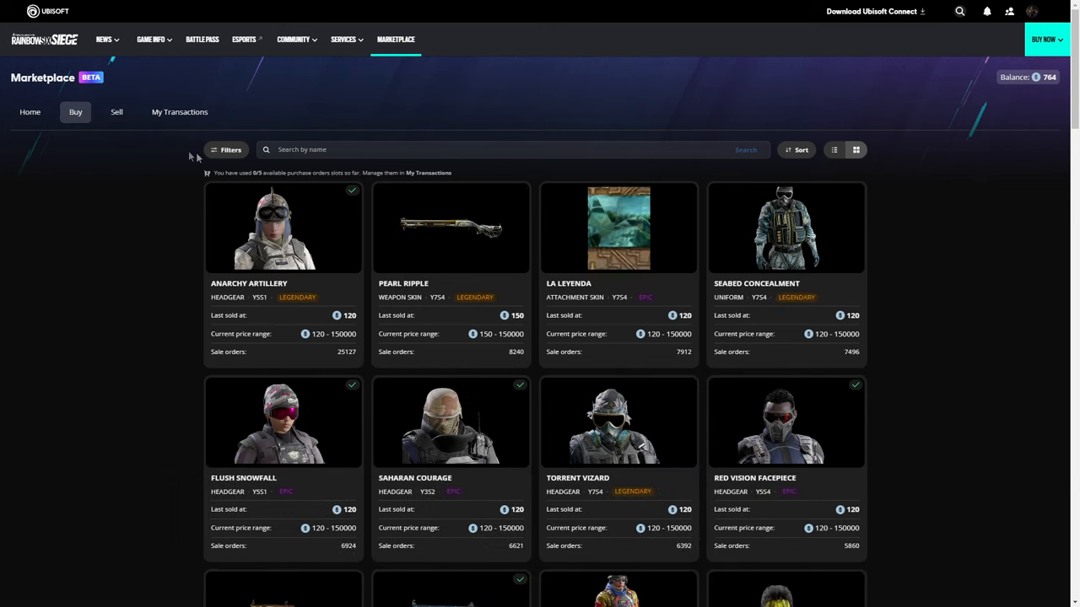
{"action": "left_click", "coordinate": [228, 149]}
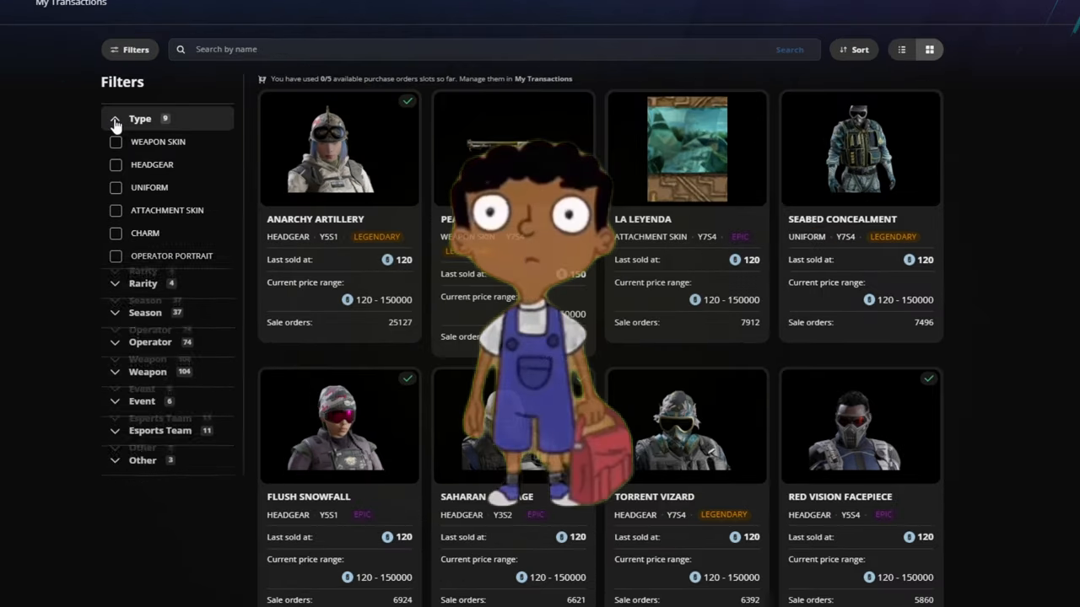
{"action": "left_click", "coordinate": [115, 141]}
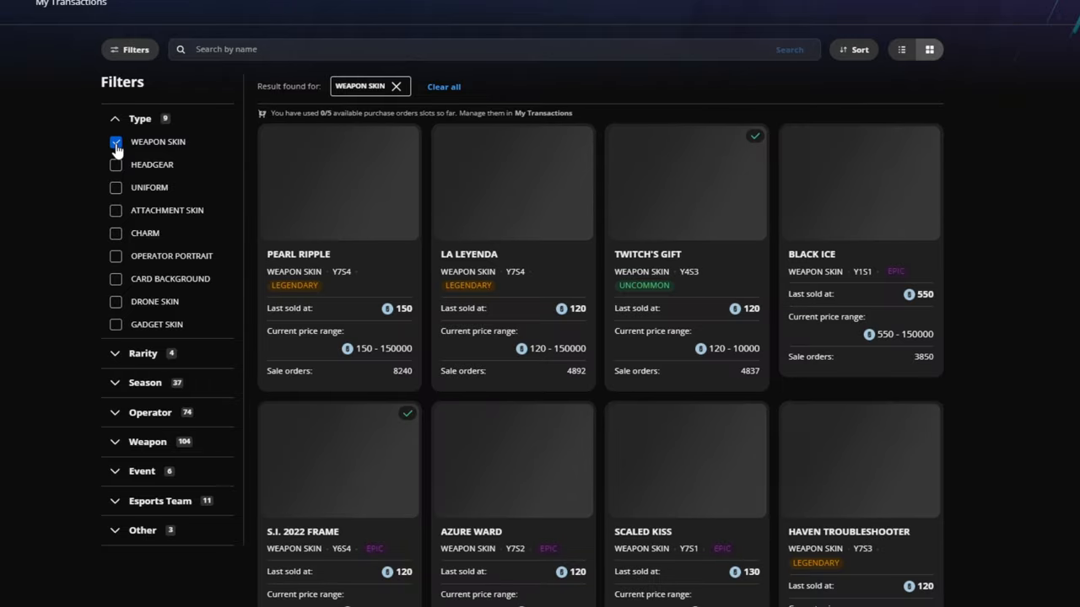
{"action": "left_click", "coordinate": [115, 165]}
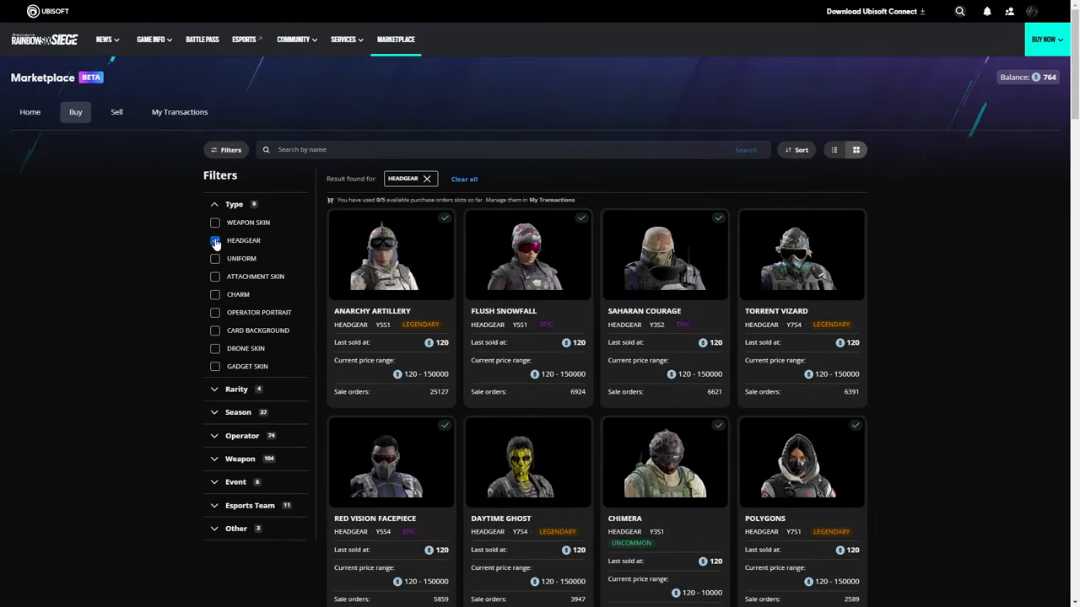
{"action": "left_click", "coordinate": [216, 277]}
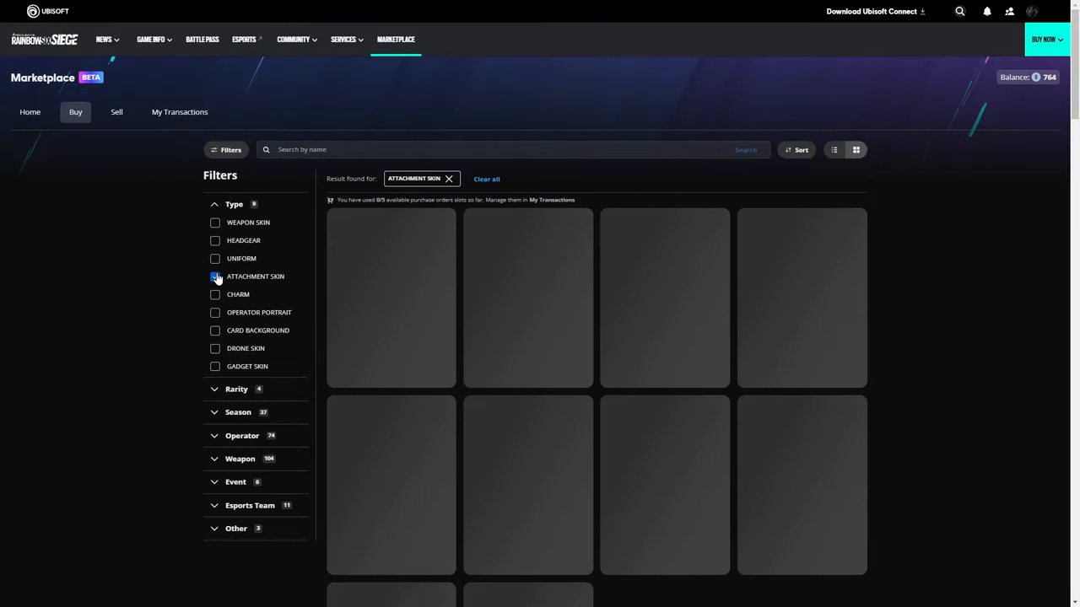
{"action": "left_click", "coordinate": [216, 277]}
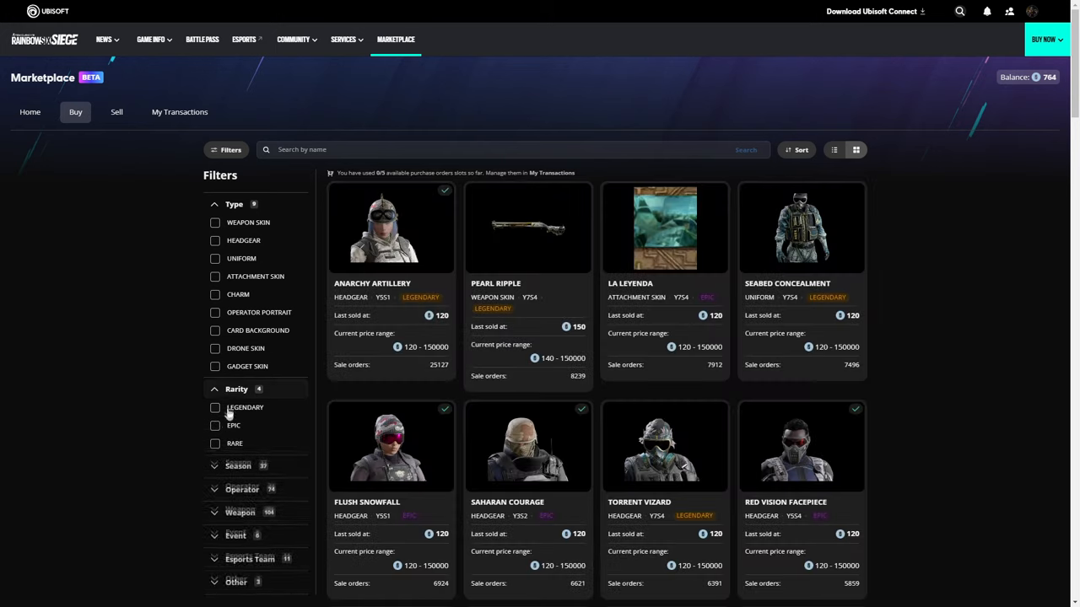
Step: Filter to Epic and Legendary rarity from the Apocalypse event and scroll the results
{"action": "left_click", "coordinate": [216, 425]}
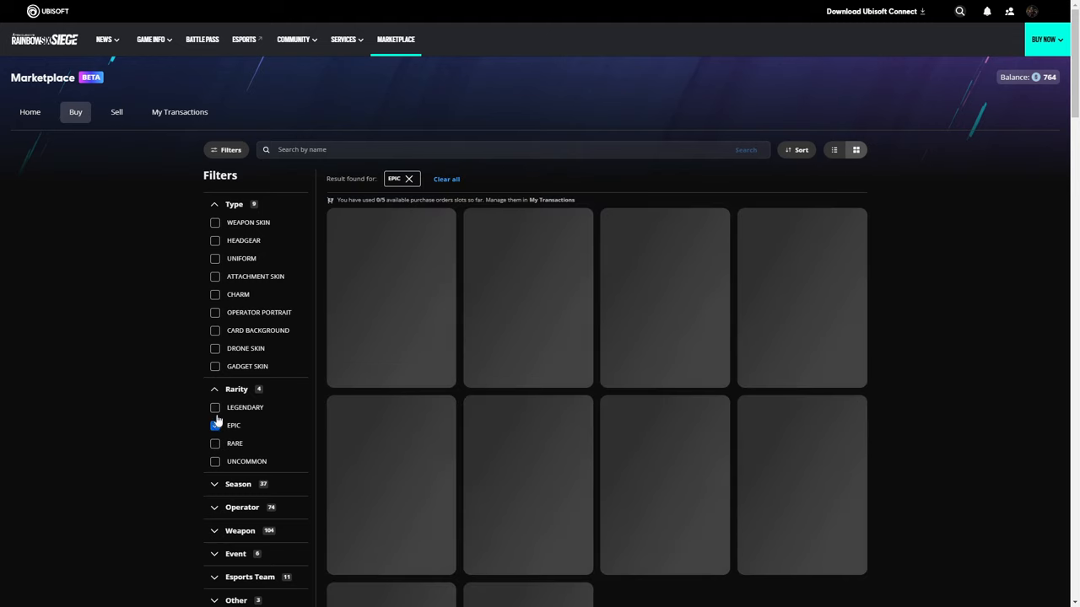
{"action": "left_click", "coordinate": [214, 406]}
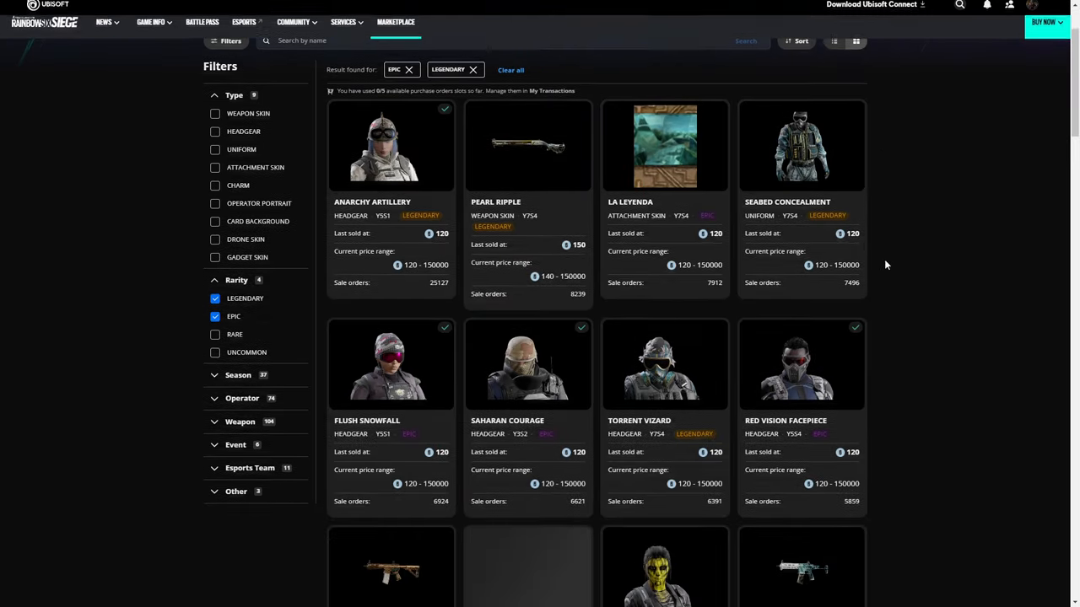
{"action": "scroll", "scroll_direction": "down", "scroll_amount": 3}
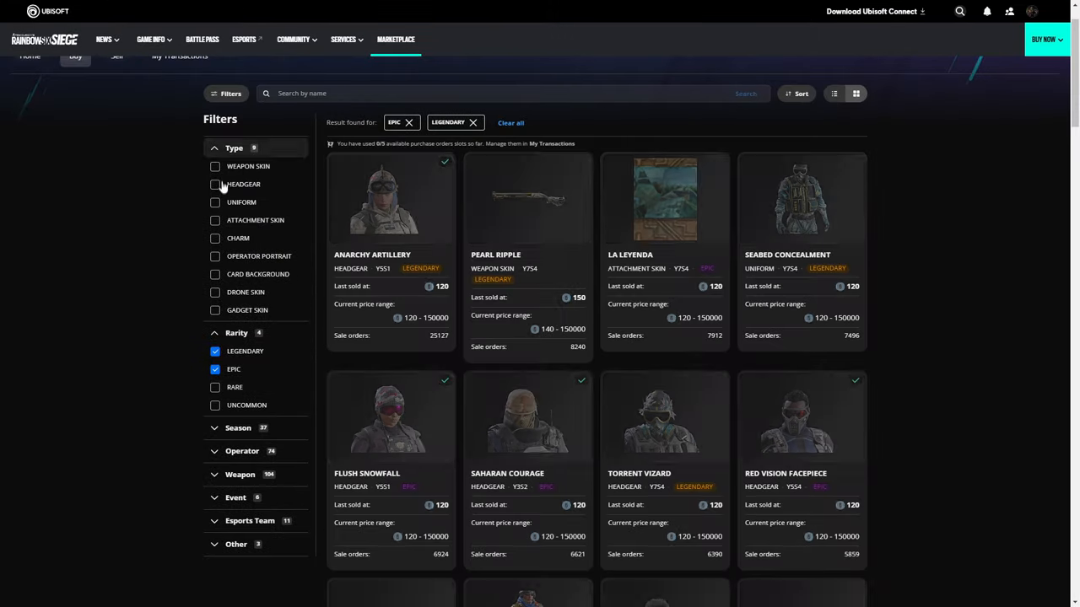
{"action": "left_click", "coordinate": [238, 429]}
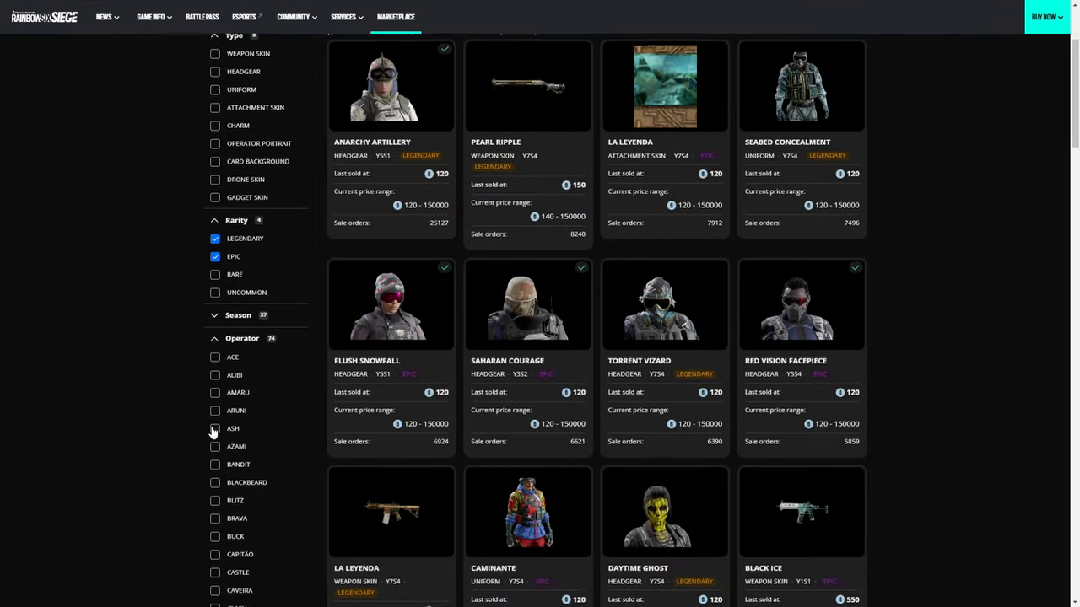
{"action": "scroll", "scroll_direction": "down", "scroll_amount": 3}
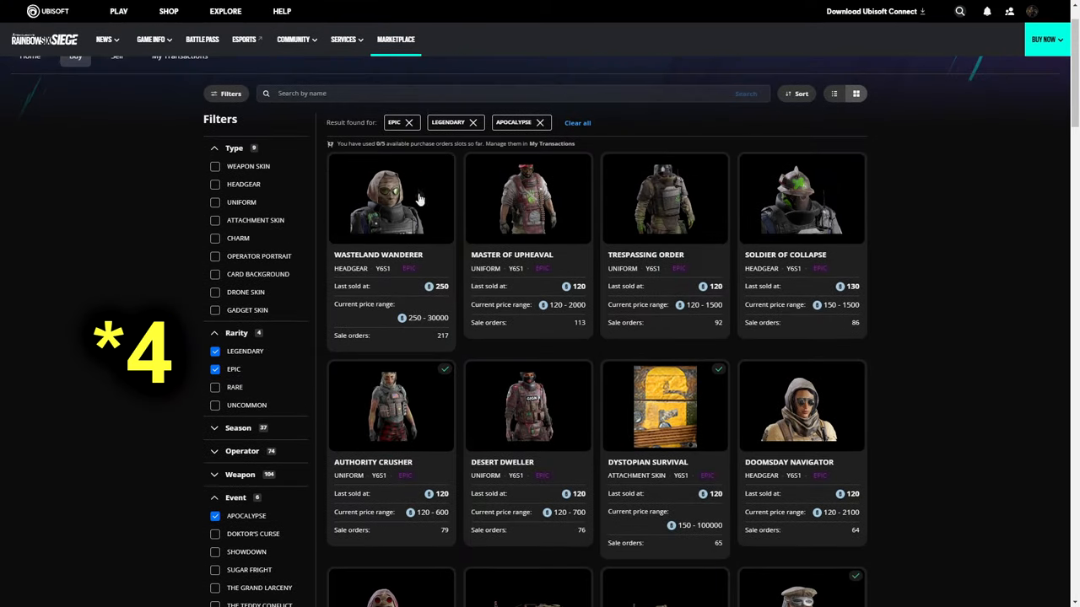
{"action": "scroll", "scroll_direction": "down", "scroll_amount": 3}
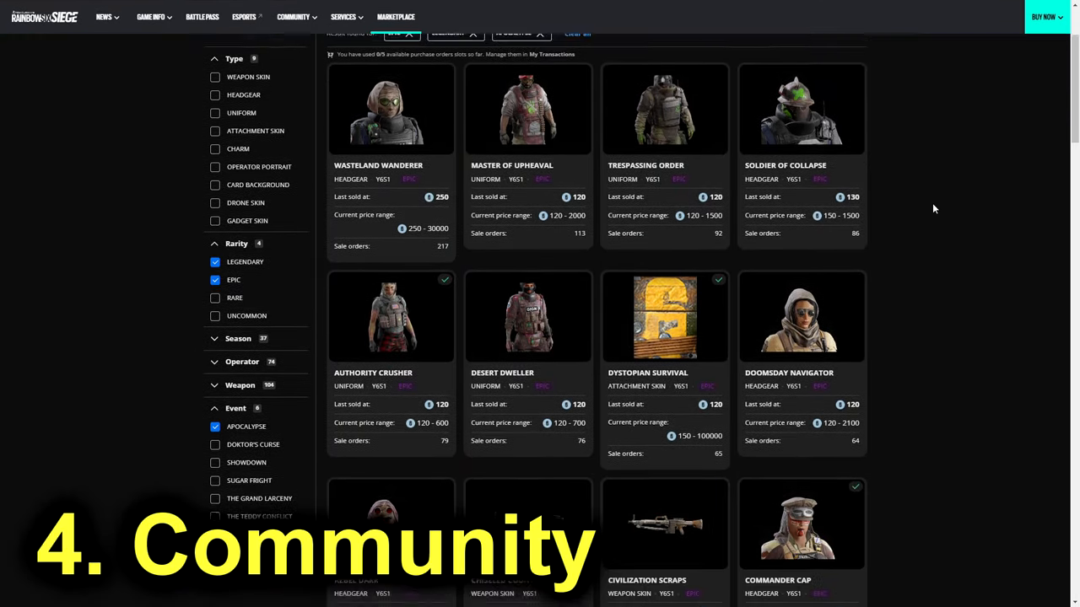
{"action": "scroll", "scroll_direction": "down", "scroll_amount": 3}
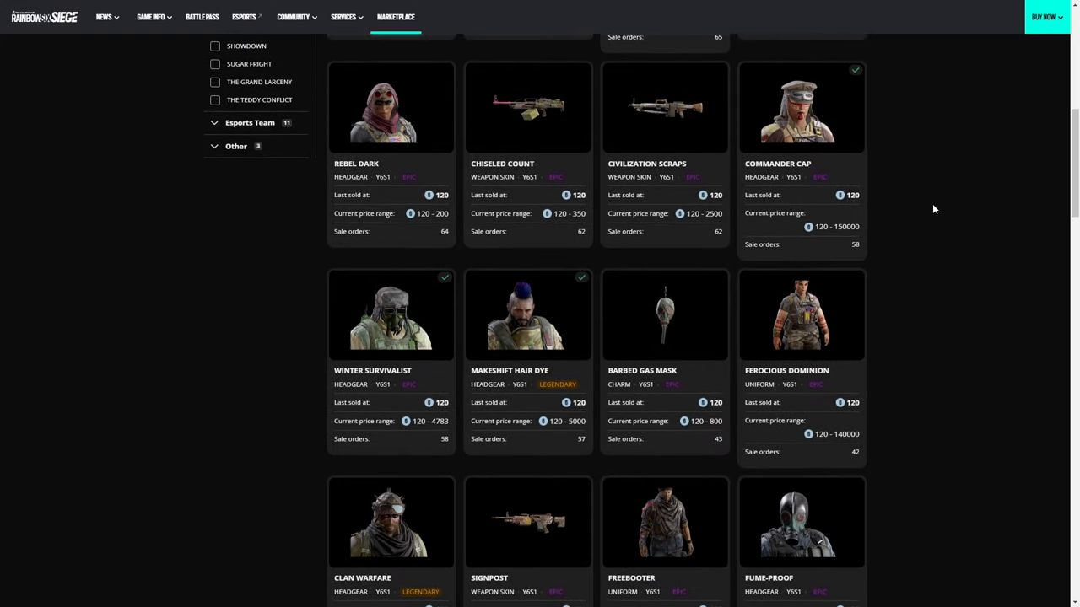
{"action": "scroll", "scroll_direction": "down", "scroll_amount": 3}
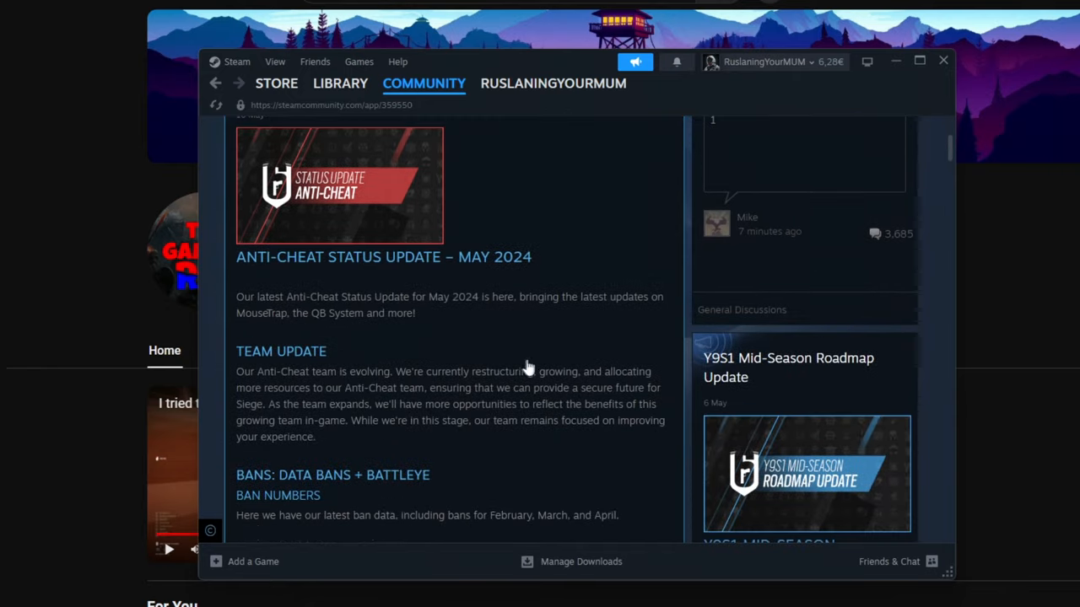
{"action": "scroll", "scroll_direction": "down", "scroll_amount": 3}
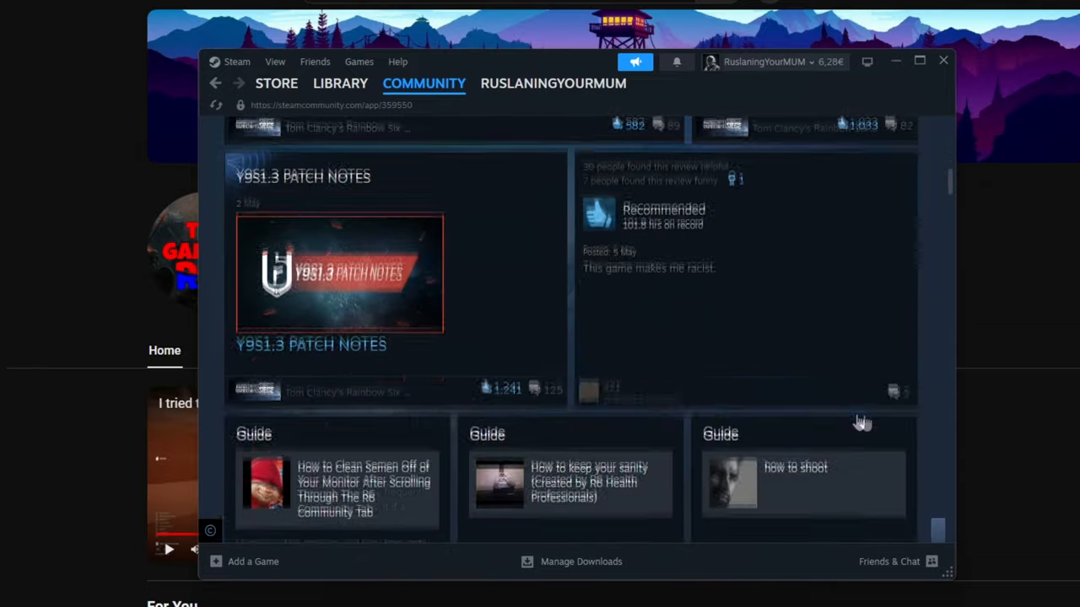
{"action": "scroll", "scroll_direction": "down", "scroll_amount": 3}
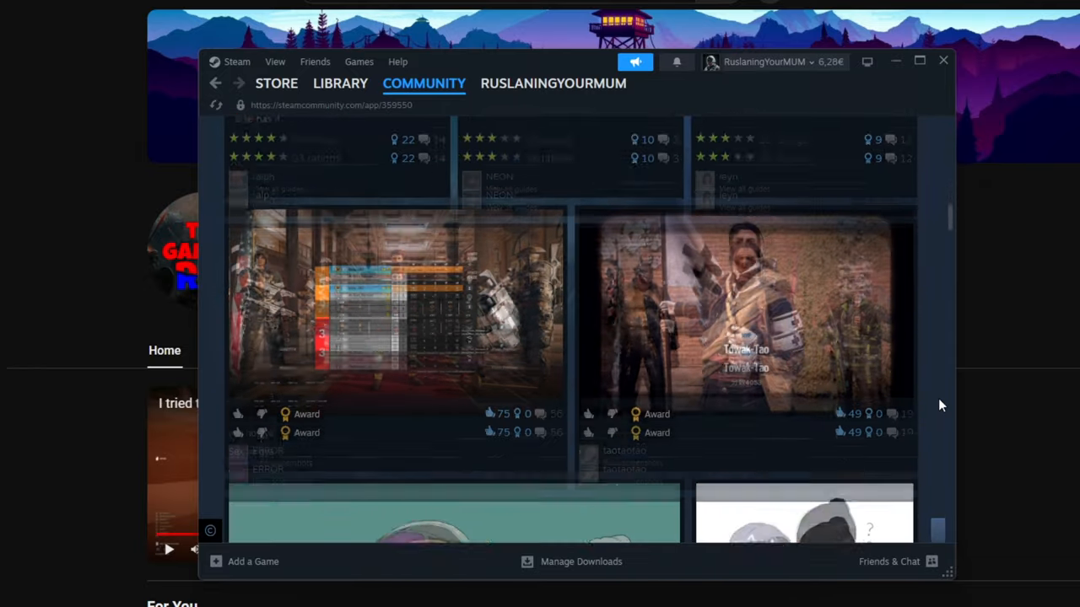
{"action": "scroll", "scroll_direction": "down", "scroll_amount": 3}
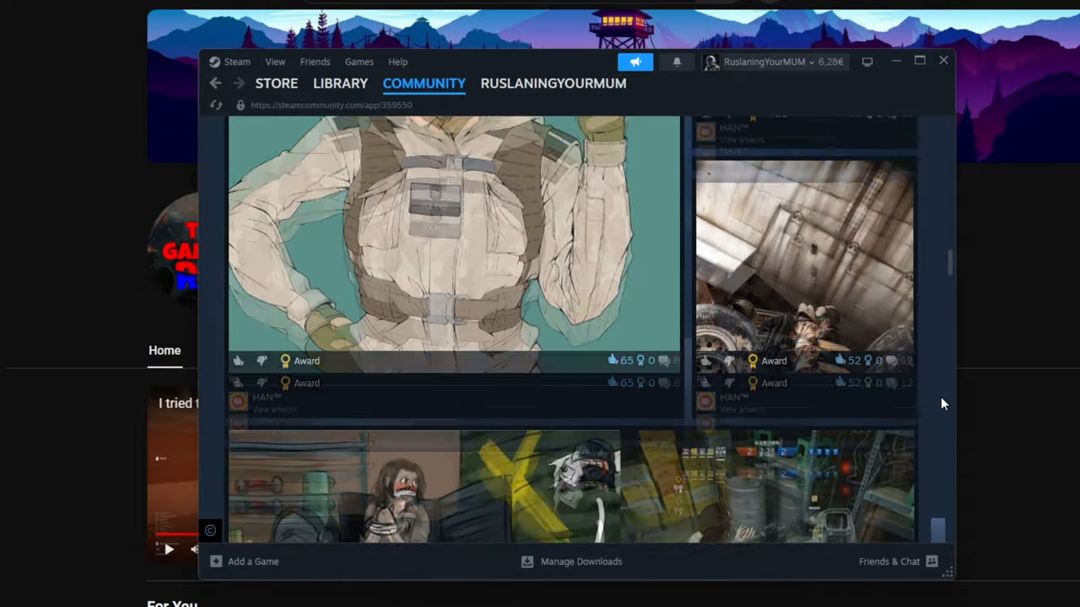
{"action": "scroll", "scroll_direction": "down", "scroll_amount": 3}
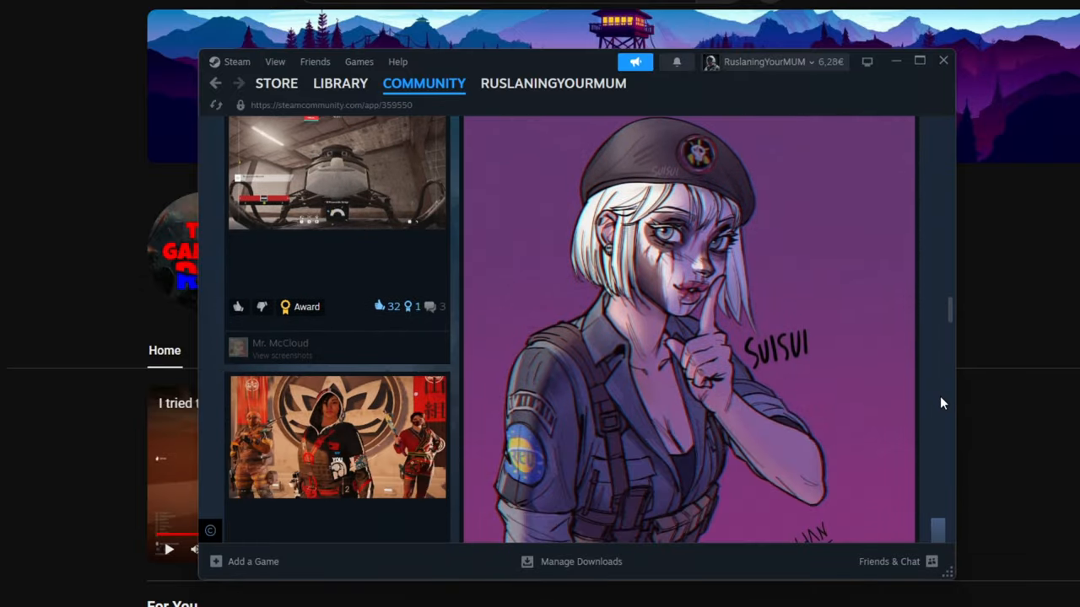
{"action": "scroll", "scroll_direction": "down", "scroll_amount": 3}
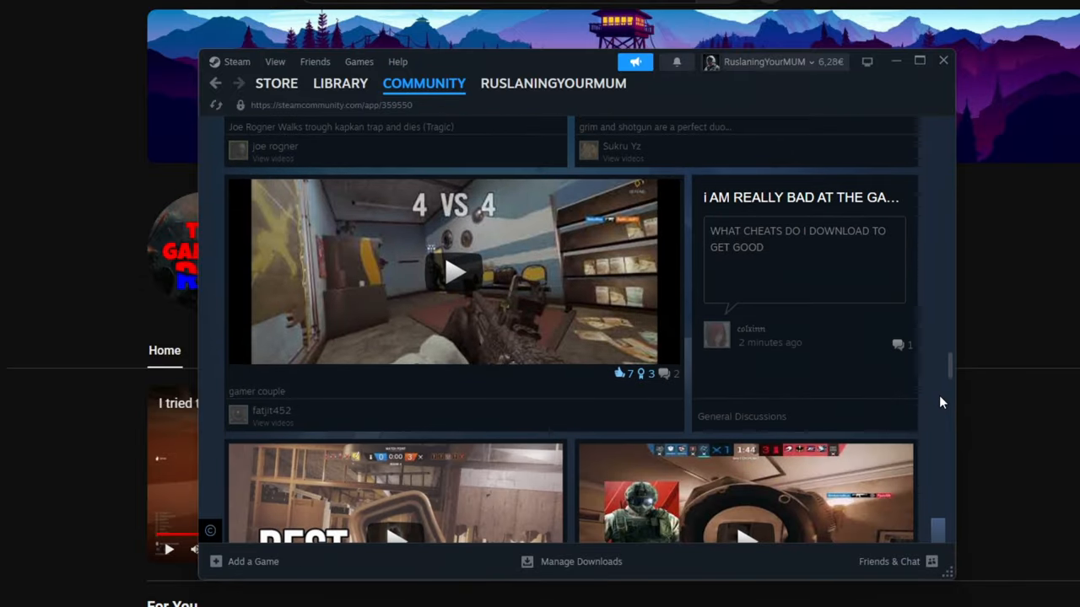
{"action": "scroll", "scroll_direction": "down", "scroll_amount": 3}
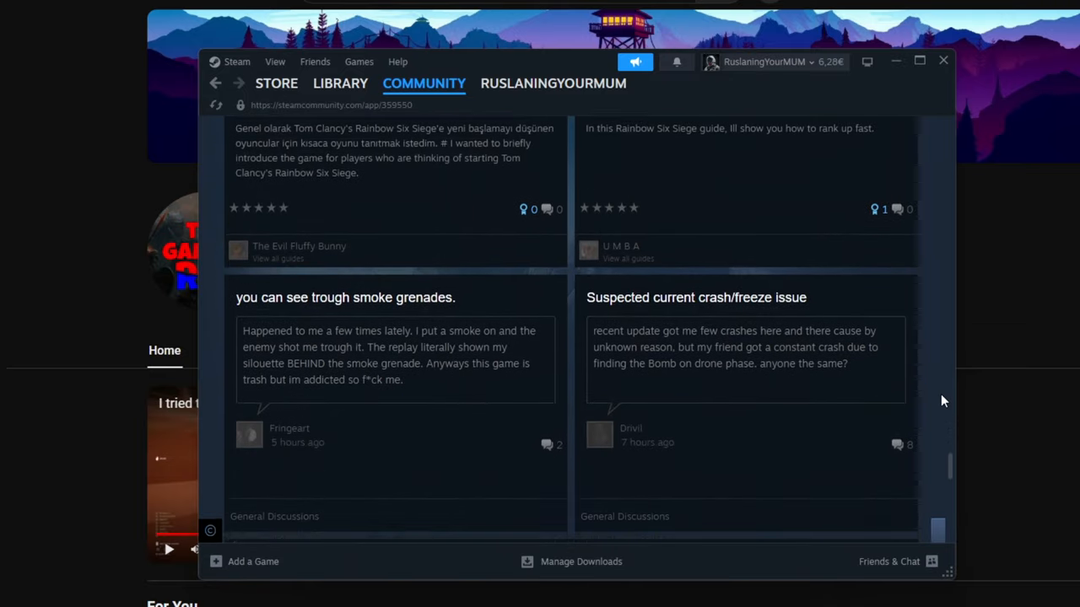
{"action": "scroll", "scroll_direction": "down", "scroll_amount": 3}
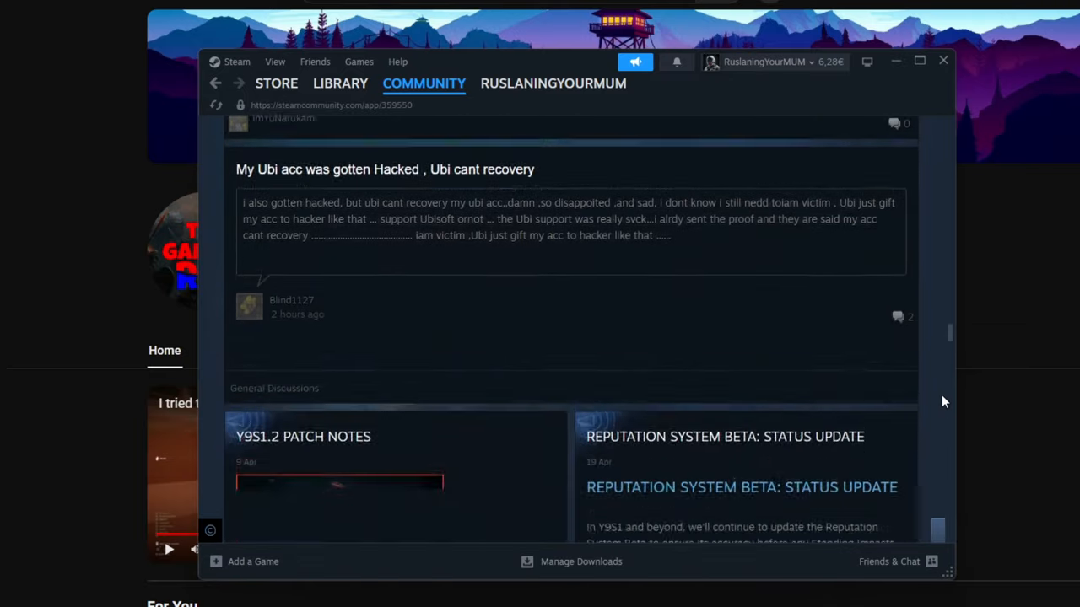
{"action": "scroll", "scroll_direction": "down", "scroll_amount": 3}
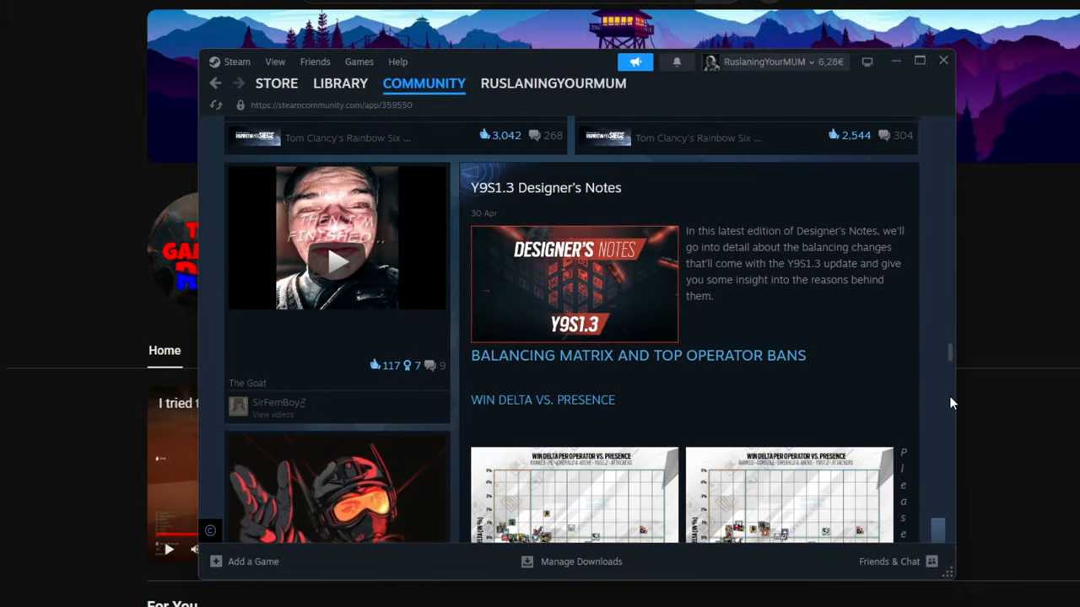
{"action": "scroll", "scroll_direction": "down", "scroll_amount": 3}
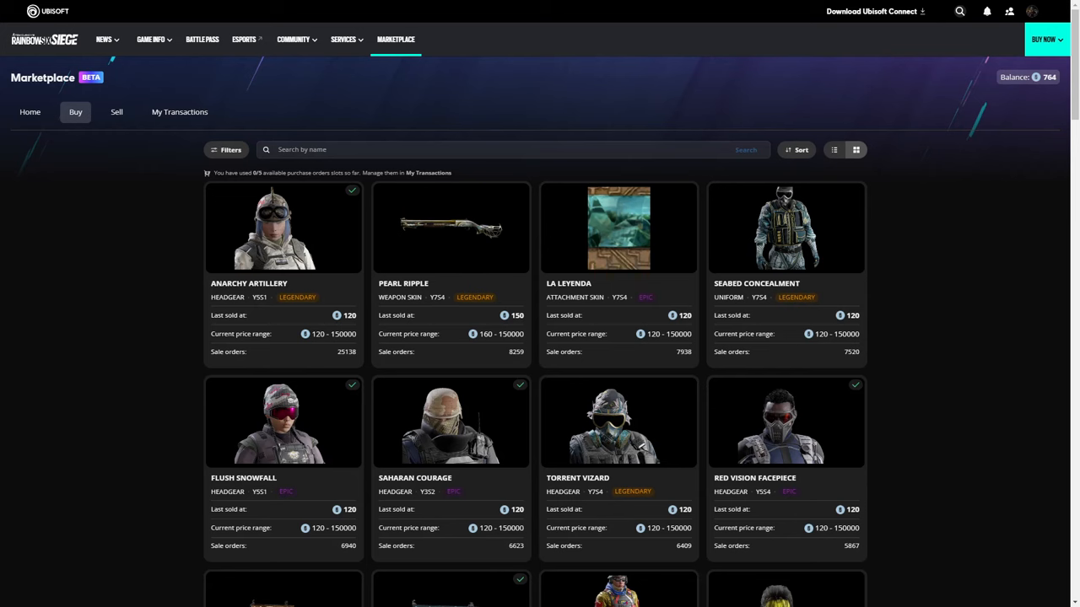
{"action": "mouse_move", "coordinate": [968, 270]}
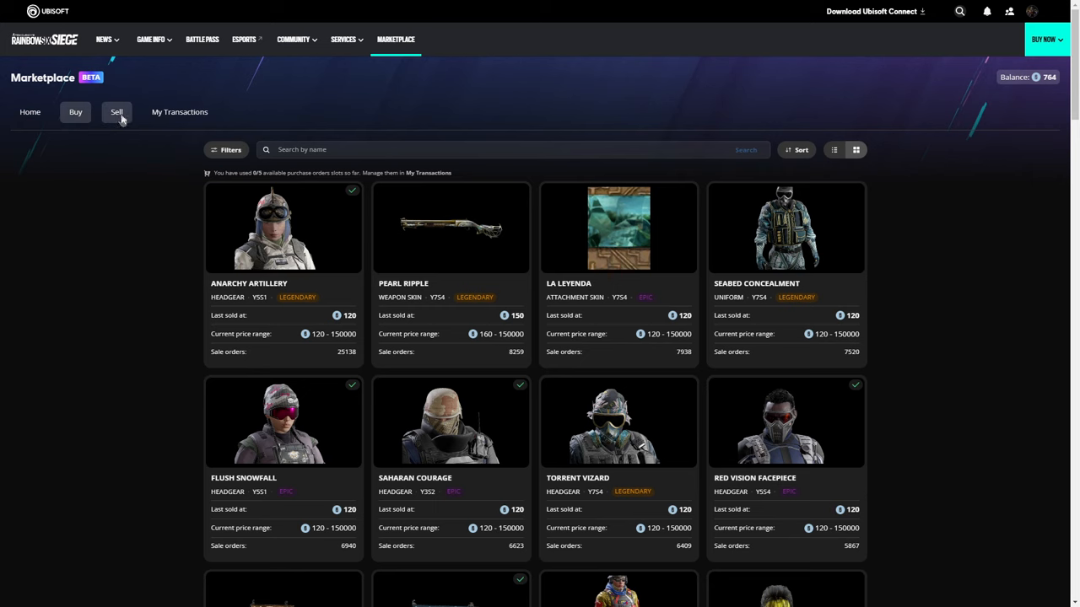
Step: Glance at the Sell tab, return to Buy listings and show the Filters sidebar
{"action": "left_click", "coordinate": [75, 112]}
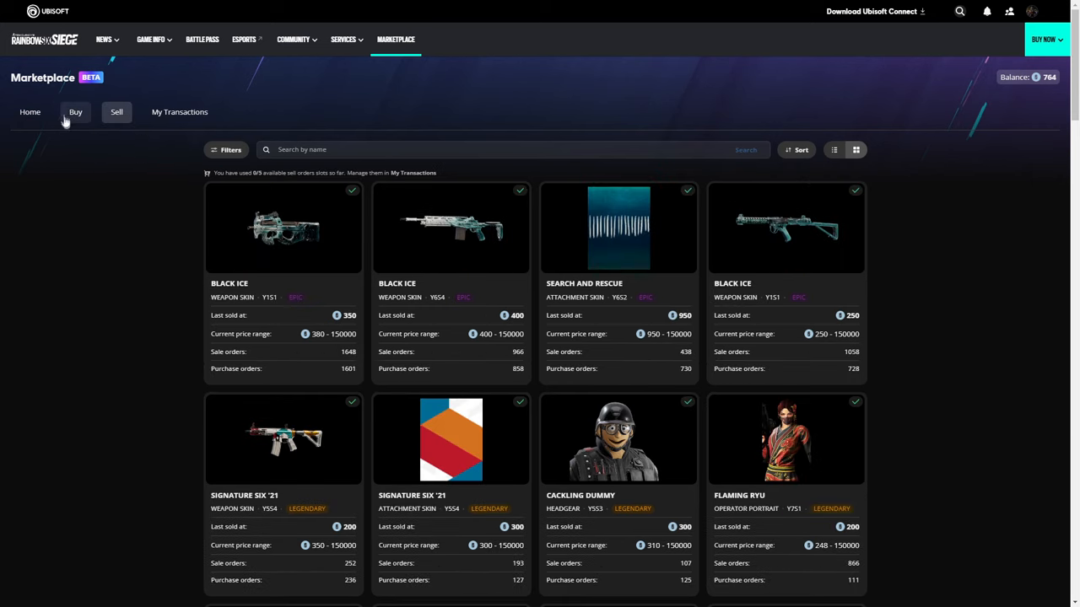
{"action": "left_click", "coordinate": [74, 111]}
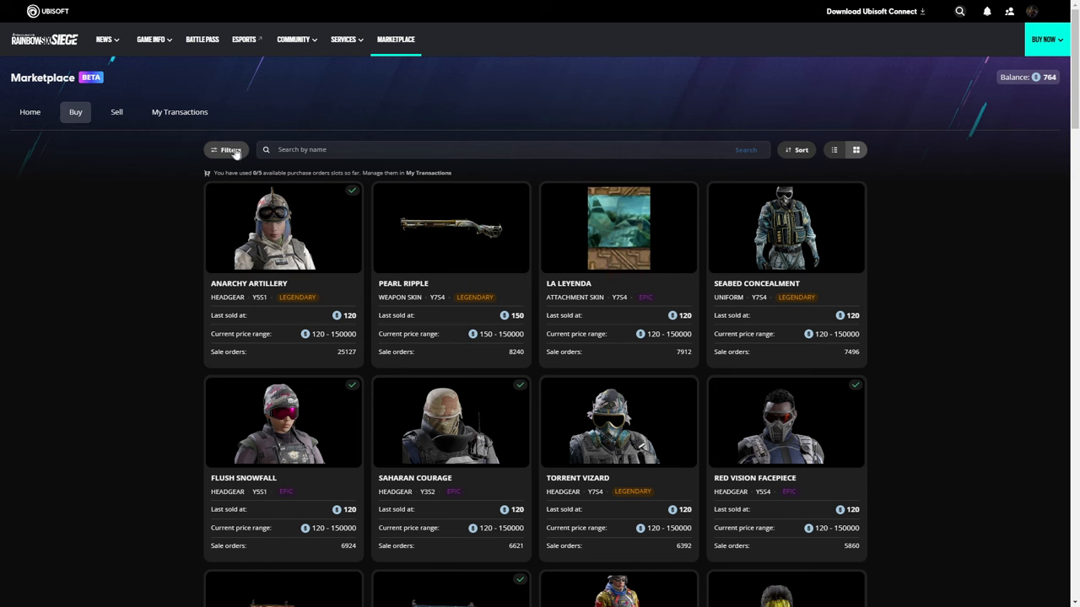
{"action": "left_click", "coordinate": [226, 148]}
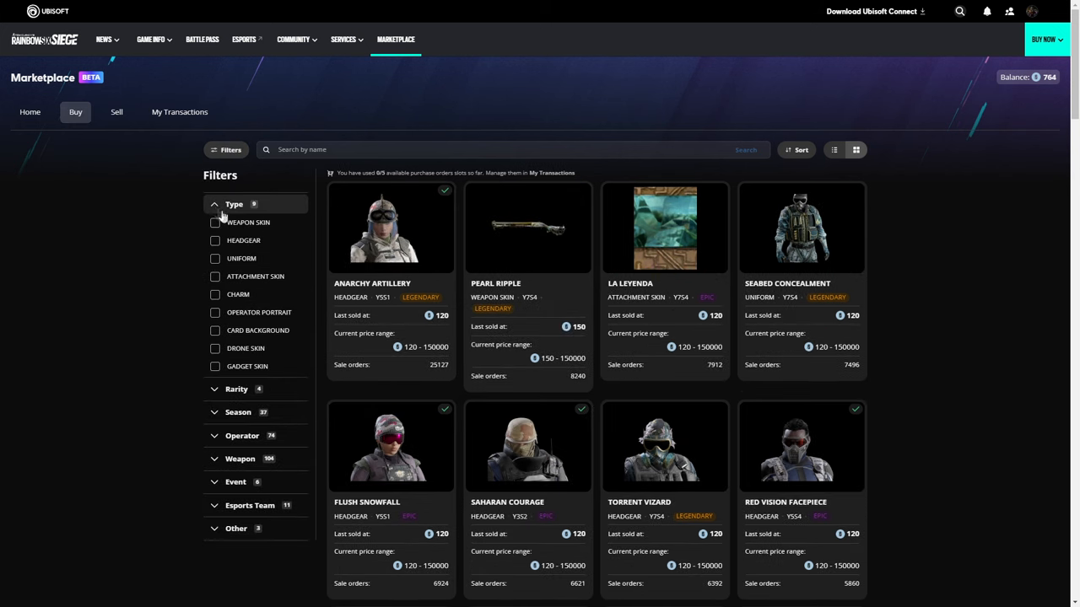
{"action": "left_click", "coordinate": [216, 223]}
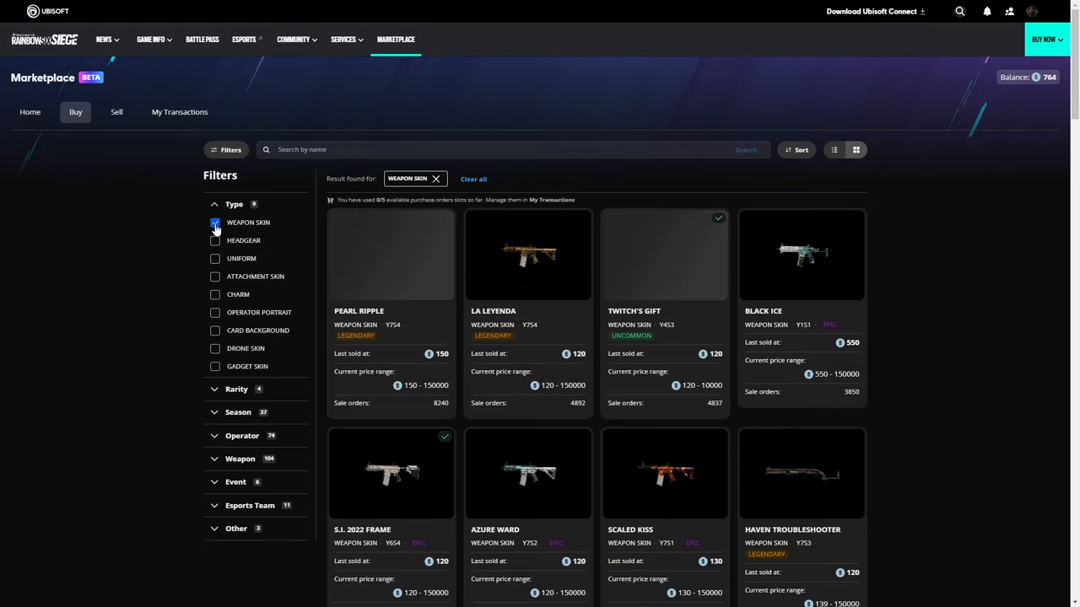
{"action": "left_click", "coordinate": [216, 222]}
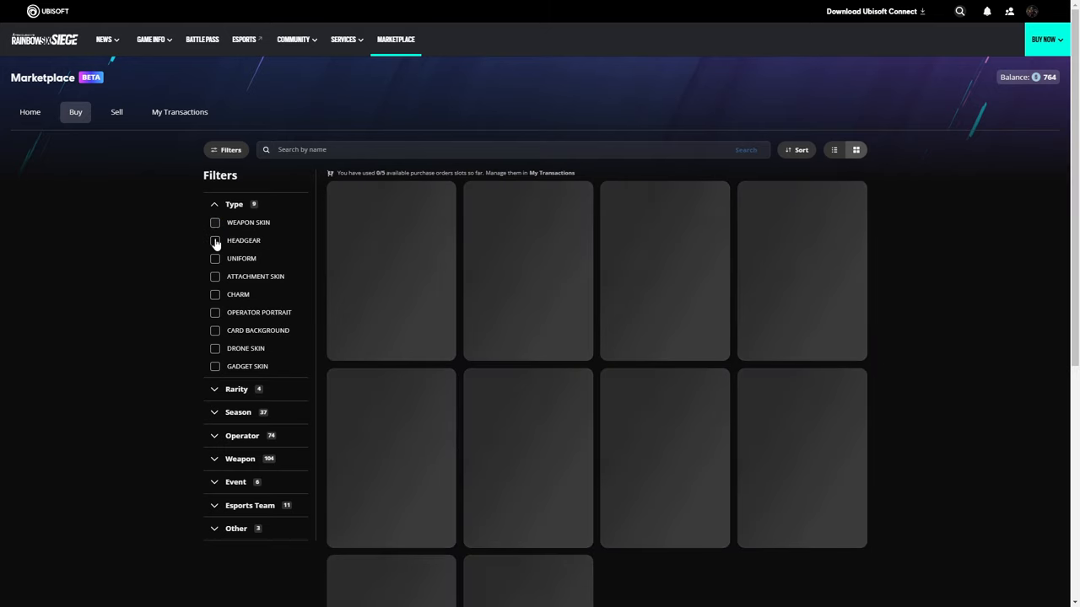
{"action": "left_click", "coordinate": [216, 240]}
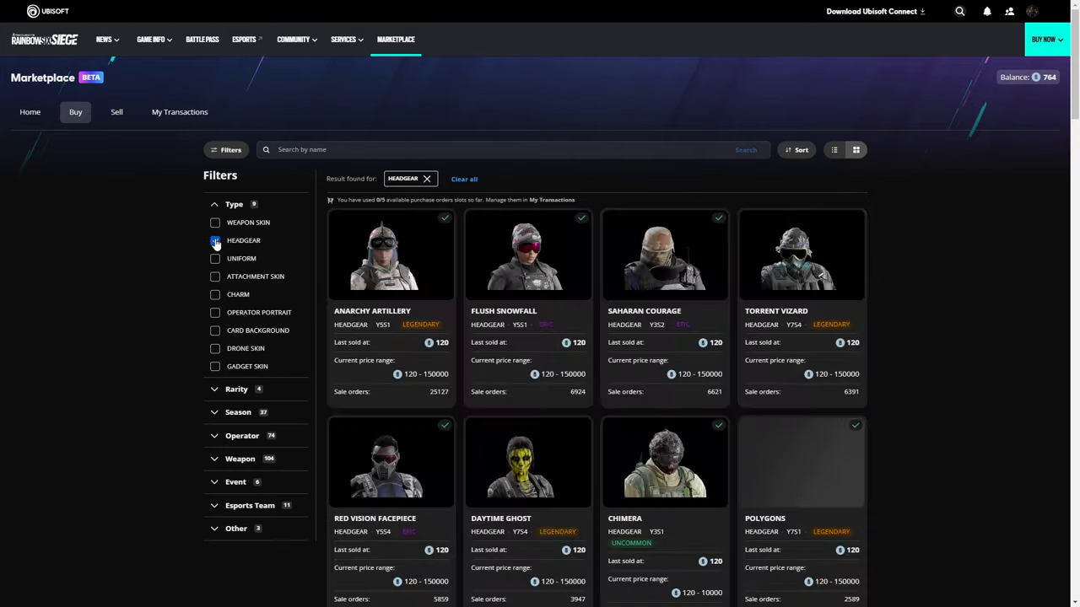
{"action": "left_click", "coordinate": [216, 240]}
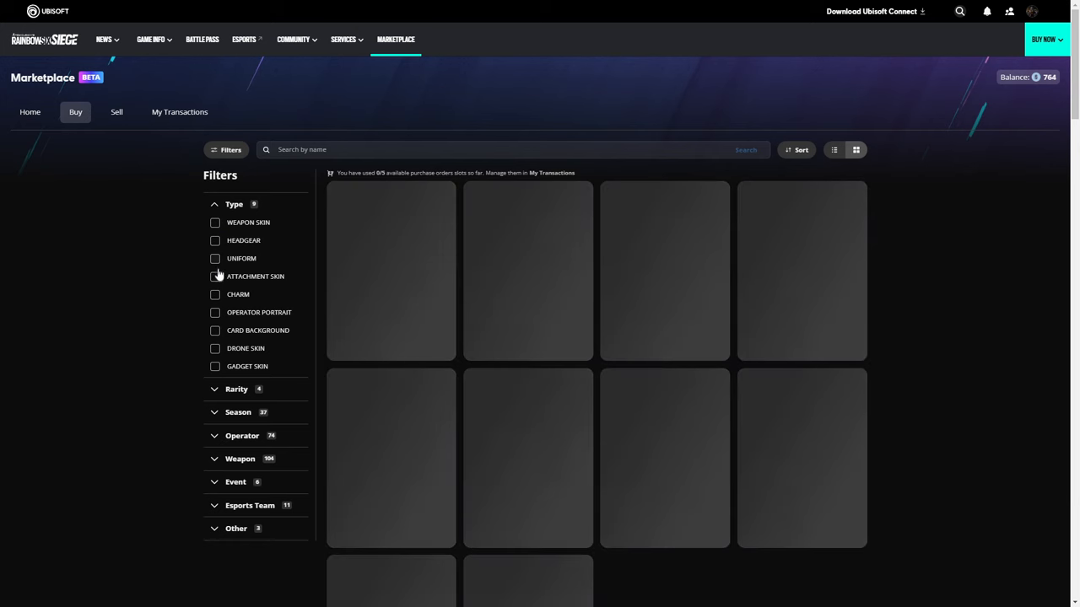
{"action": "left_click", "coordinate": [216, 276]}
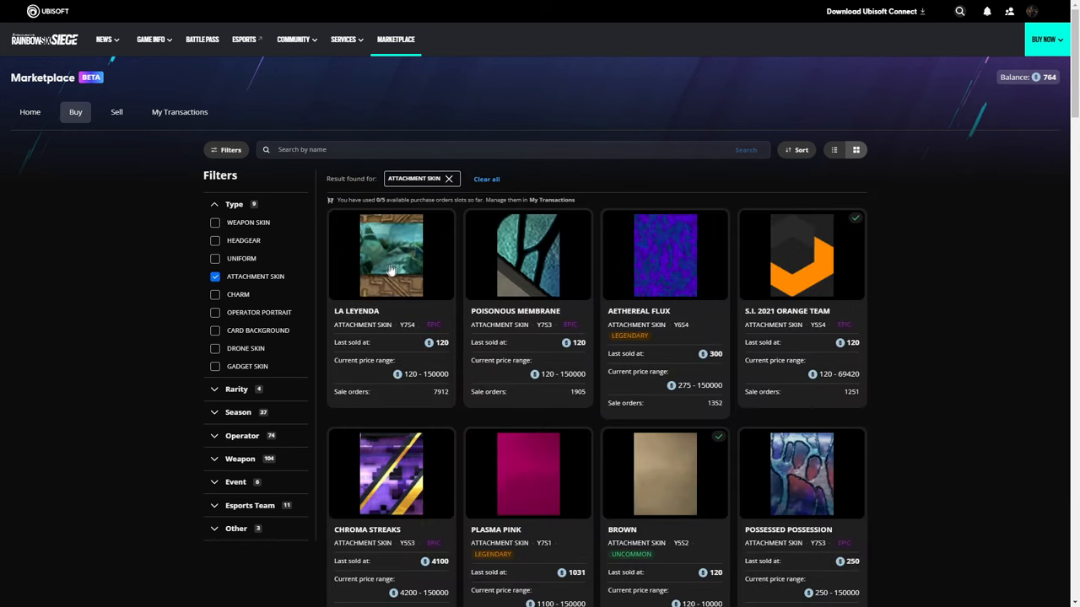
{"action": "mouse_move", "coordinate": [716, 363]}
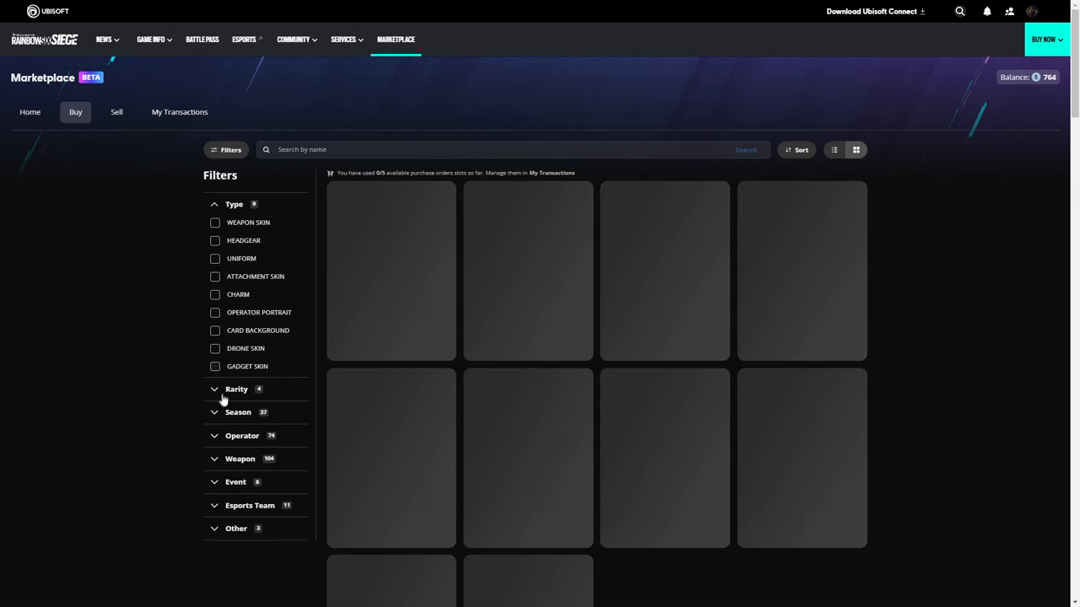
Step: Keep Epic and Legendary rarity checked and uncheck the Headgear type filter
{"action": "left_click", "coordinate": [236, 388]}
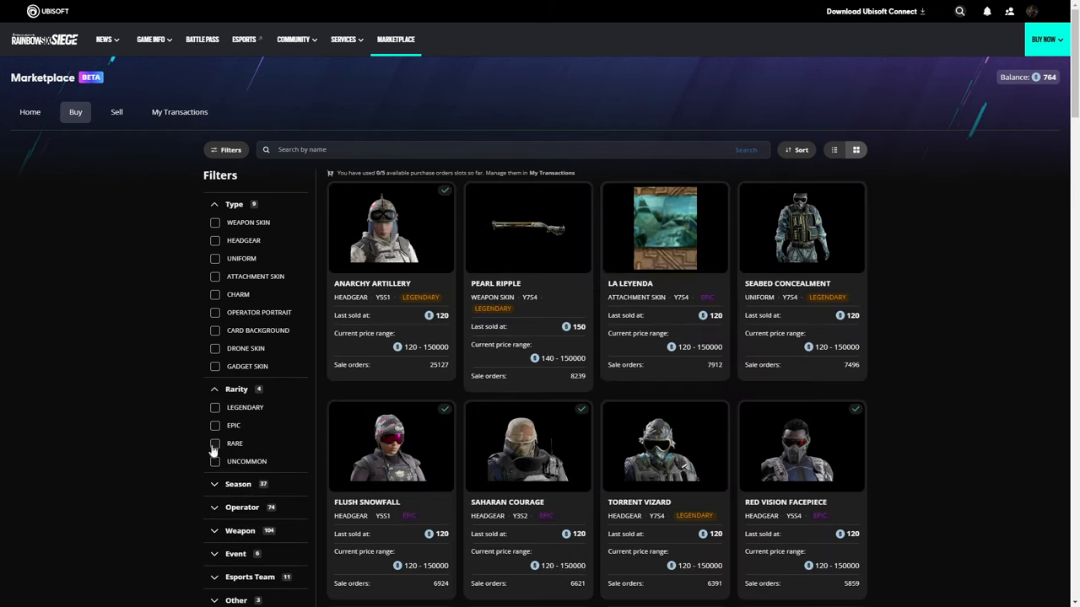
{"action": "left_click", "coordinate": [216, 426]}
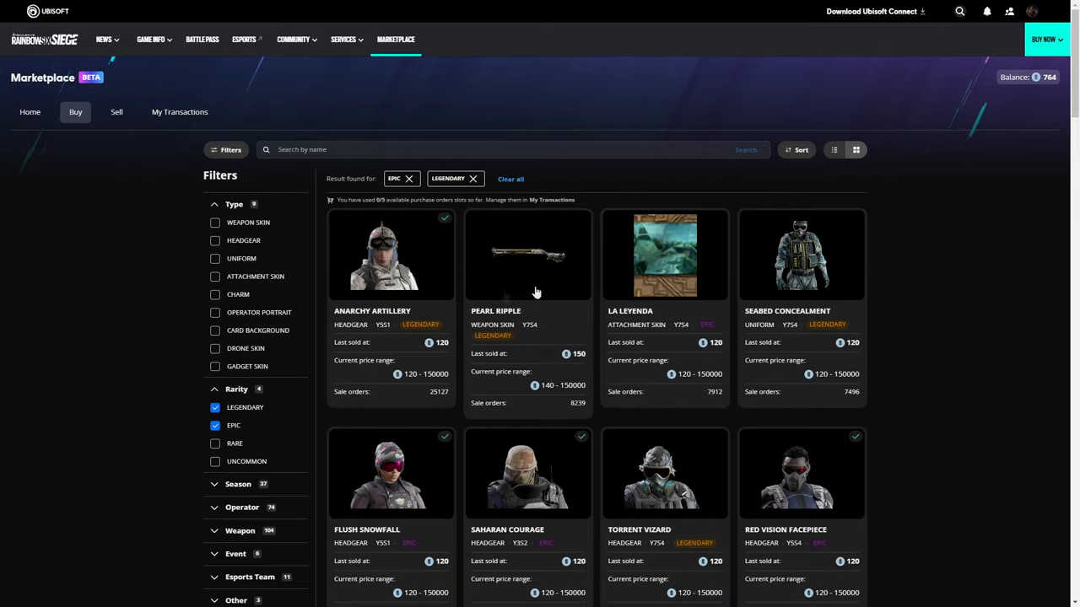
{"action": "scroll", "scroll_direction": "down", "scroll_amount": 3}
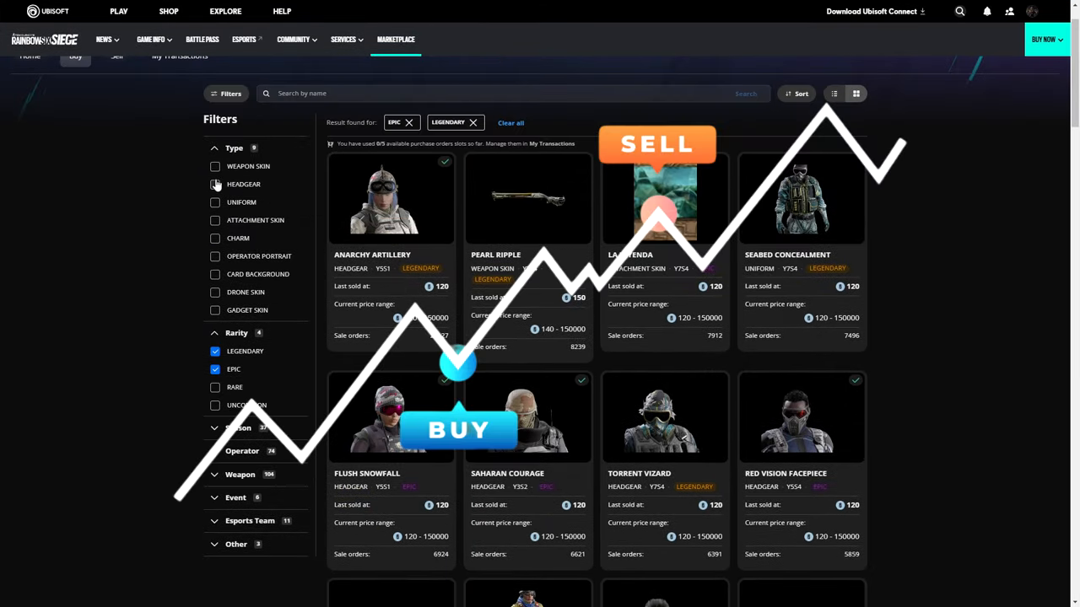
{"action": "left_click", "coordinate": [216, 184]}
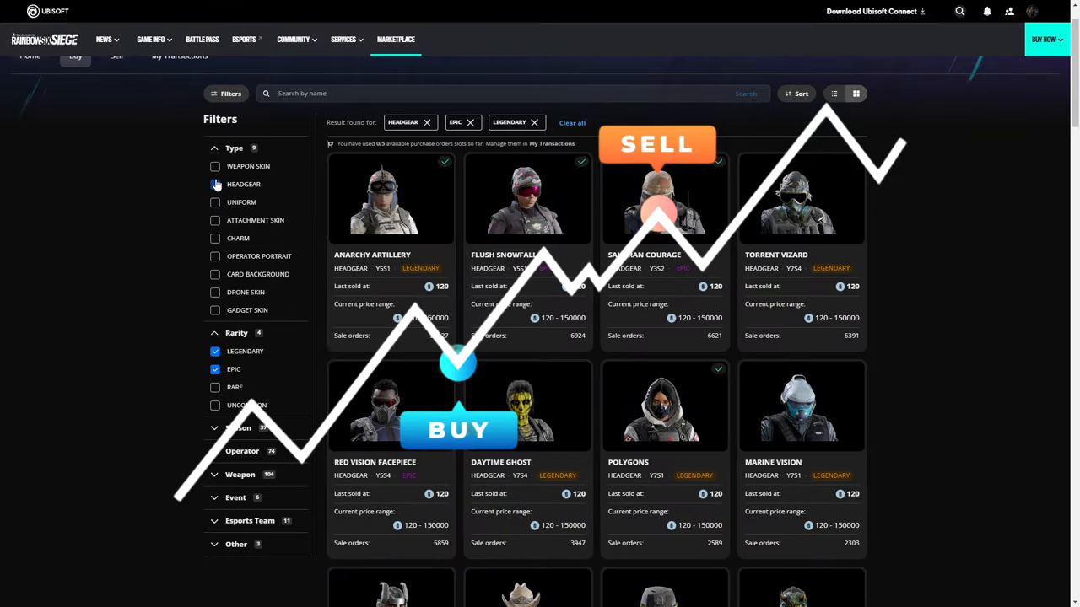
{"action": "left_click", "coordinate": [216, 184]}
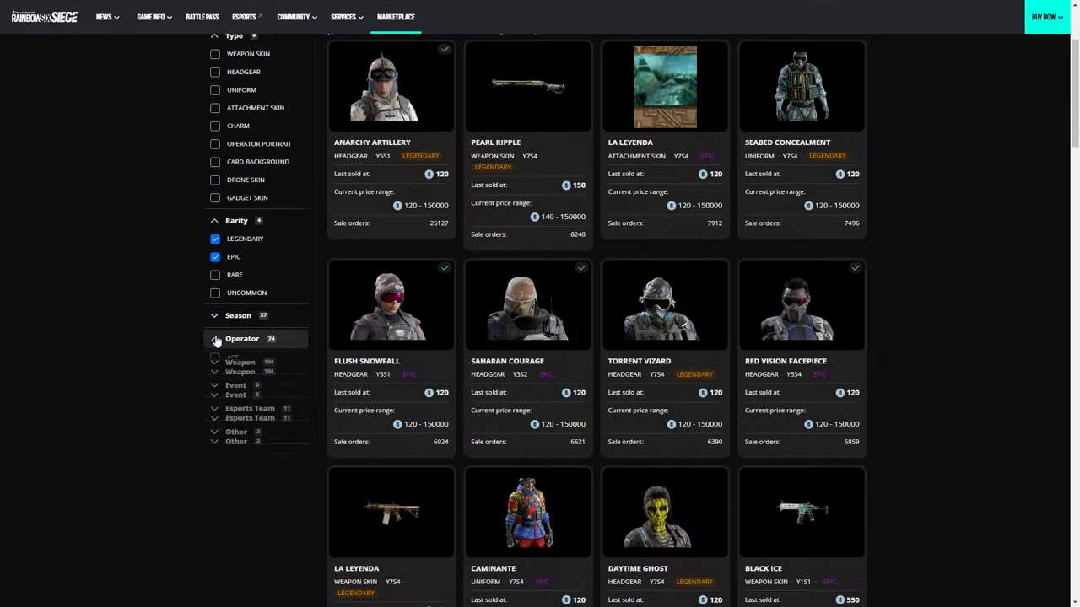
Step: Expand the Operator and Event sections and filter to the Doctor's Curse event
{"action": "left_click", "coordinate": [243, 337]}
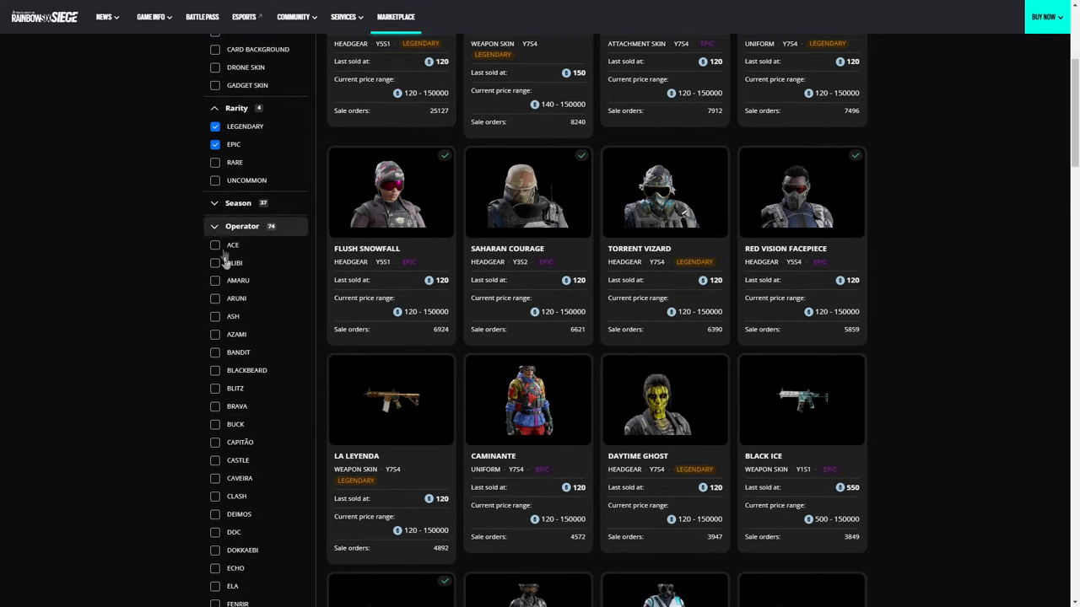
{"action": "left_click", "coordinate": [243, 227]}
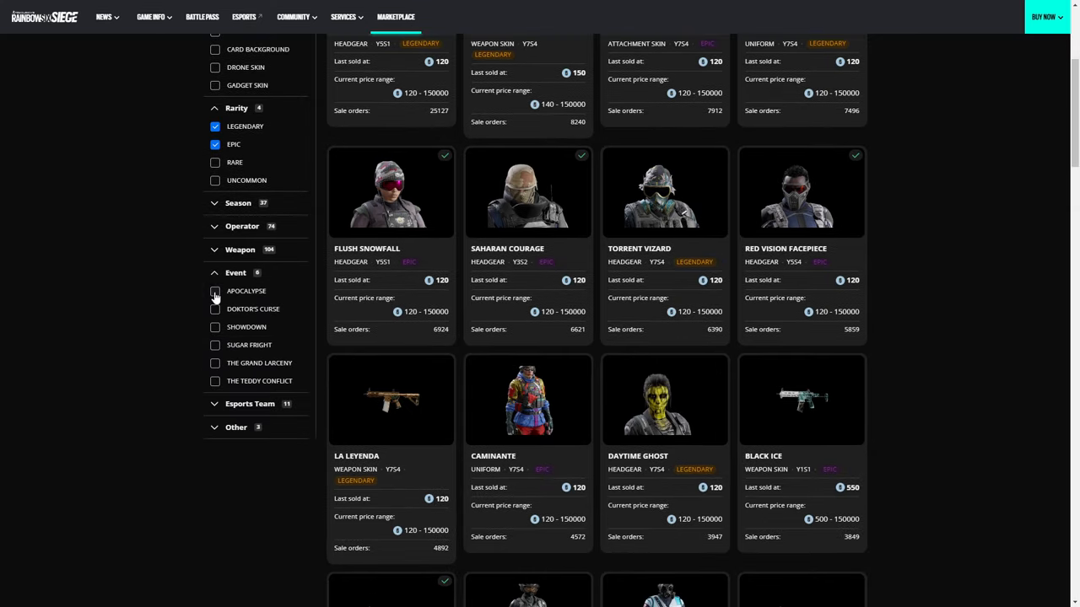
{"action": "left_click", "coordinate": [216, 290]}
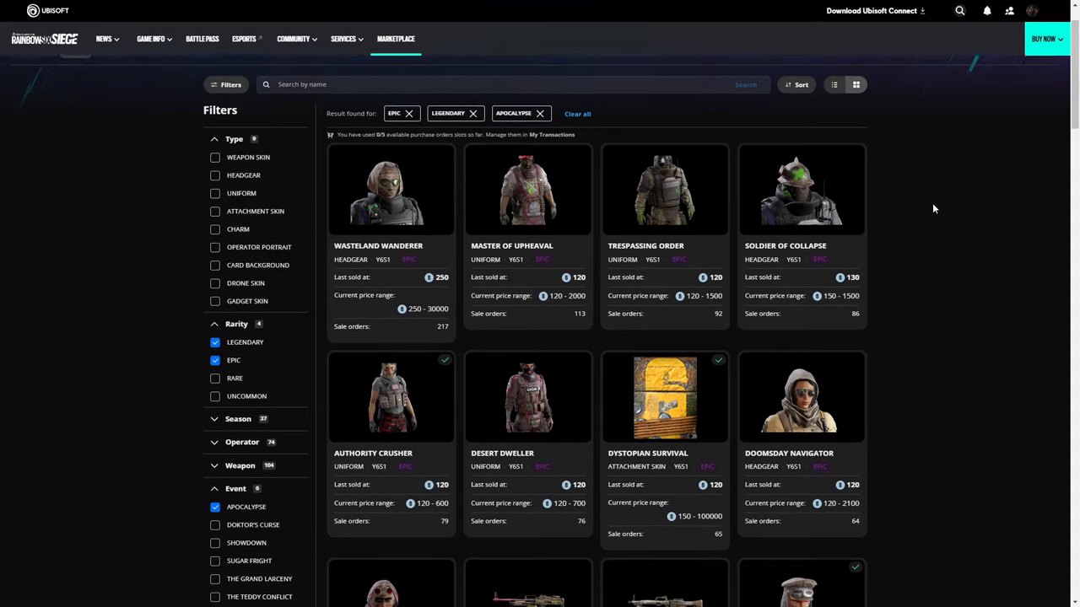
{"action": "scroll", "scroll_direction": "down", "scroll_amount": 3}
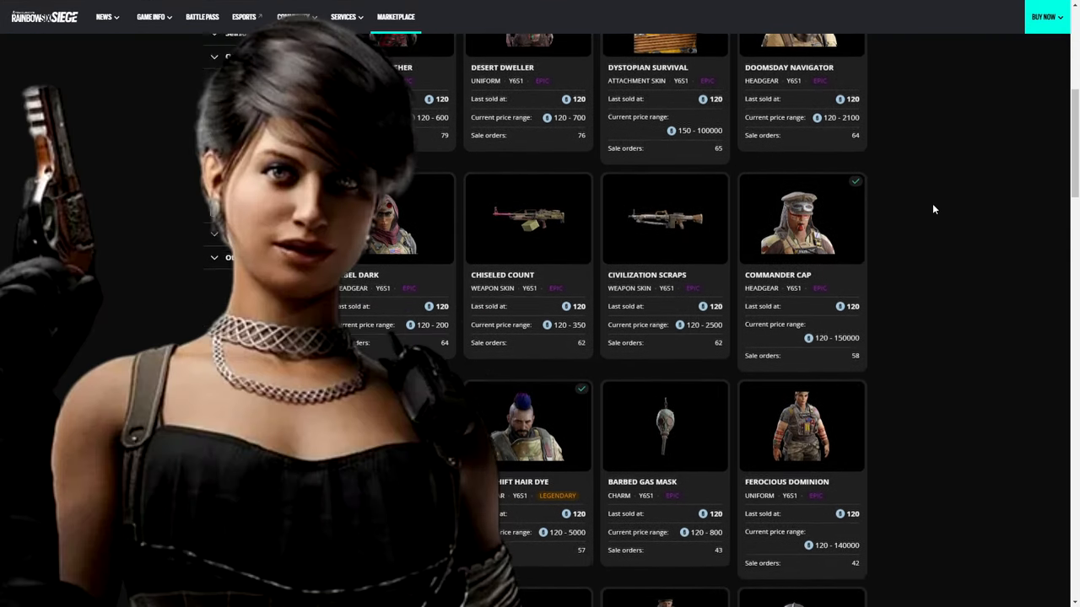
{"action": "scroll", "scroll_direction": "down", "scroll_amount": 3}
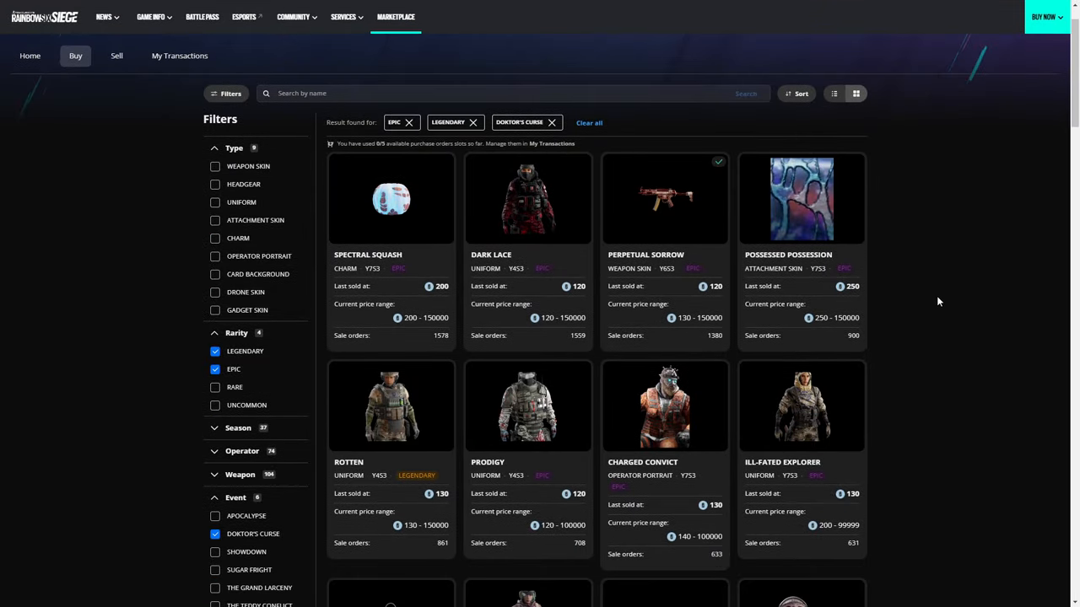
{"action": "mouse_move", "coordinate": [363, 230]}
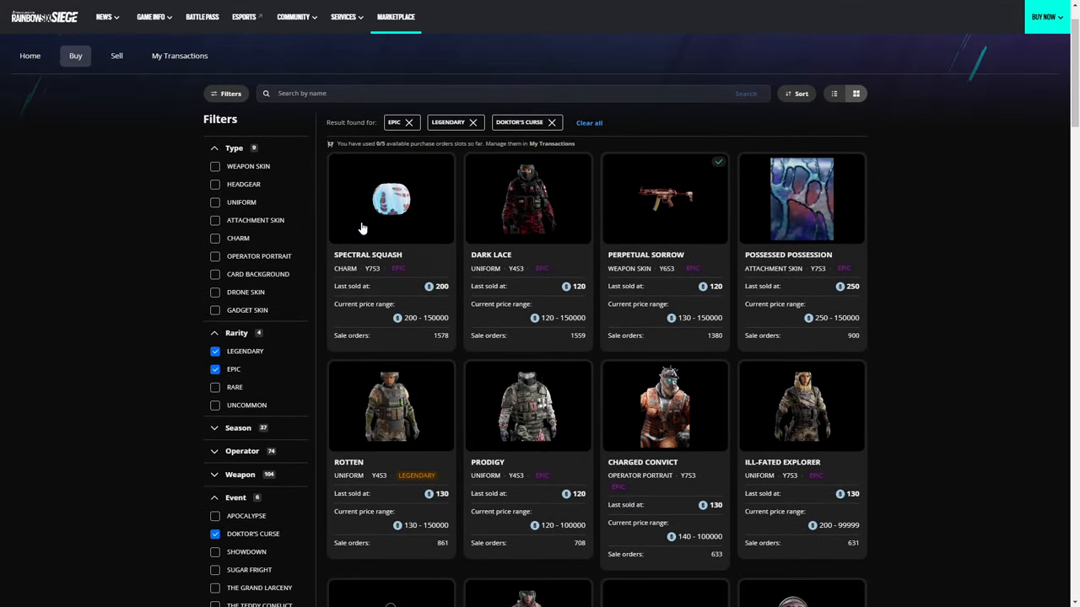
{"action": "scroll", "scroll_direction": "down", "scroll_amount": 3}
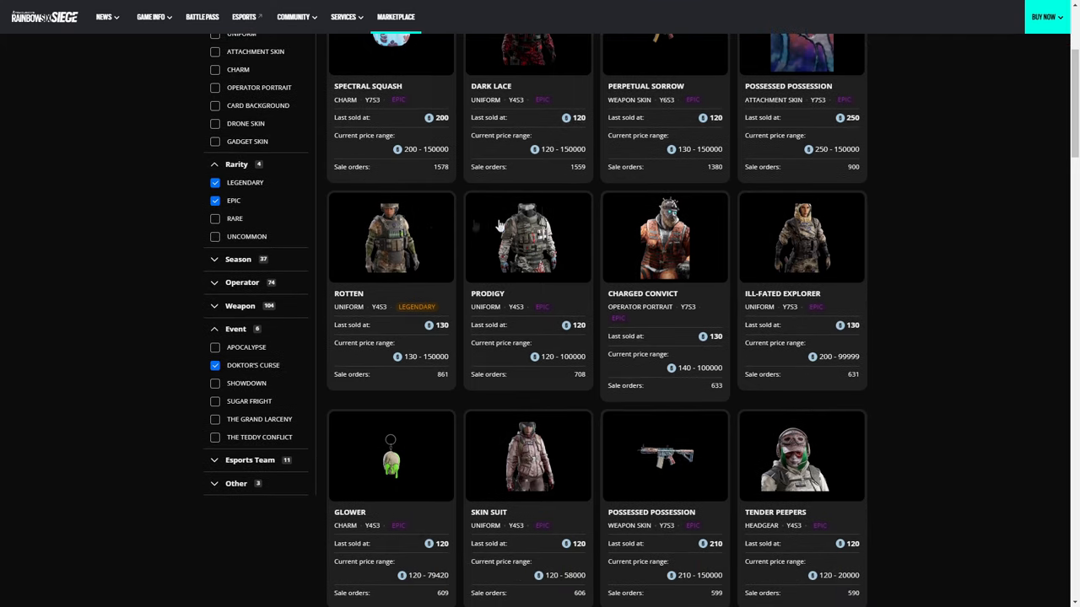
{"action": "scroll", "scroll_direction": "down", "scroll_amount": 3}
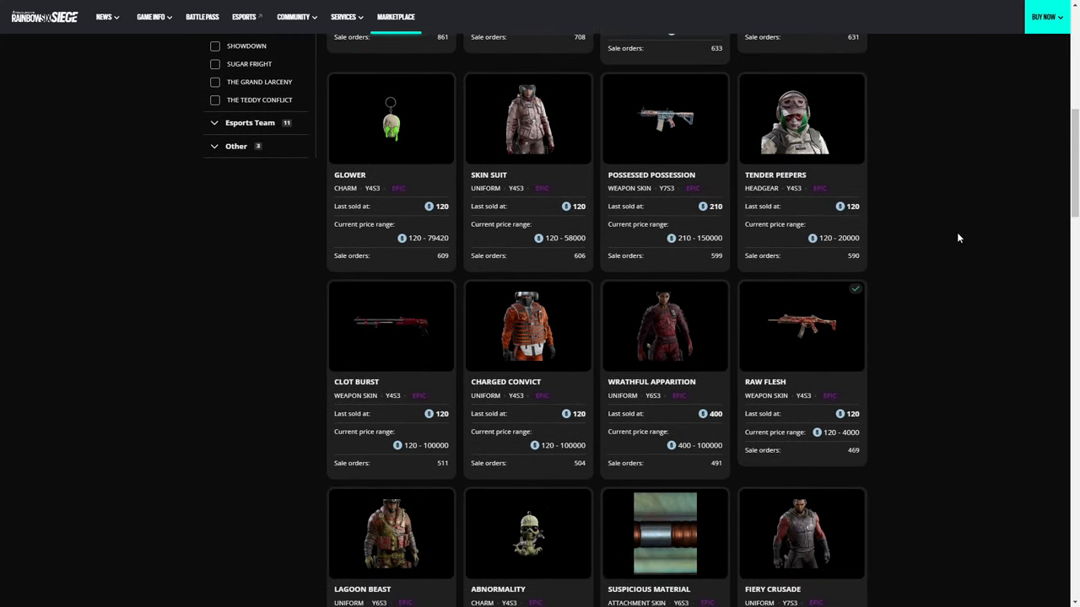
{"action": "scroll", "scroll_direction": "down", "scroll_amount": 3}
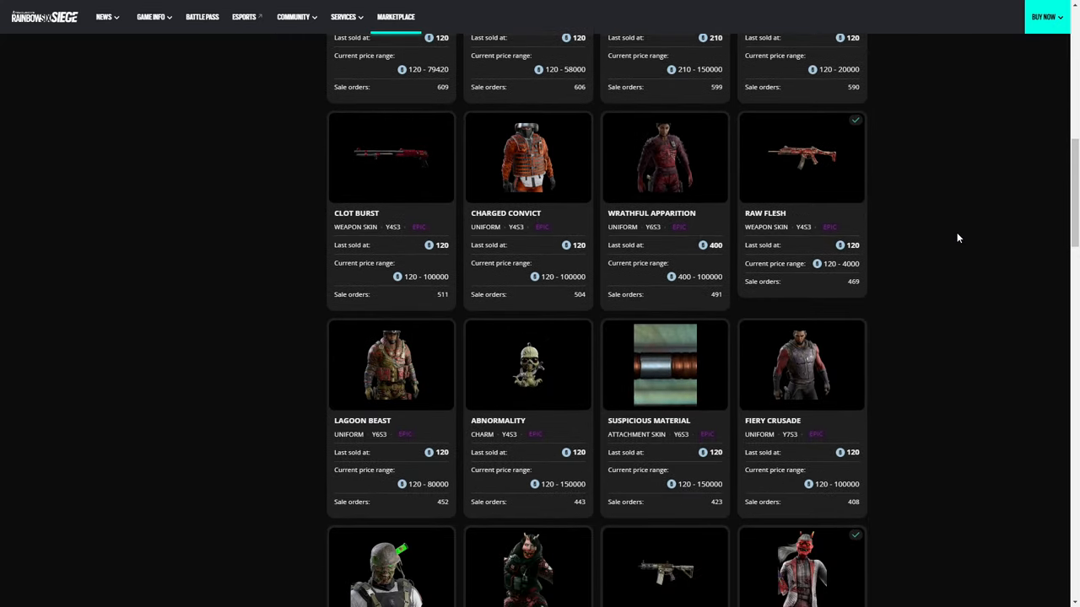
{"action": "scroll", "scroll_direction": "down", "scroll_amount": 3}
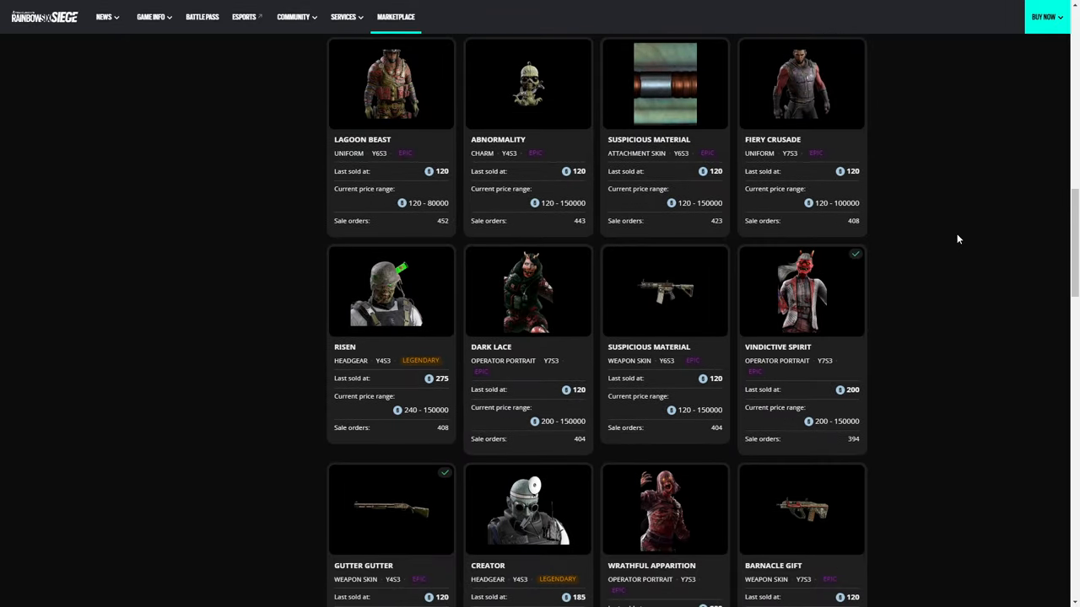
{"action": "scroll", "scroll_direction": "down", "scroll_amount": 3}
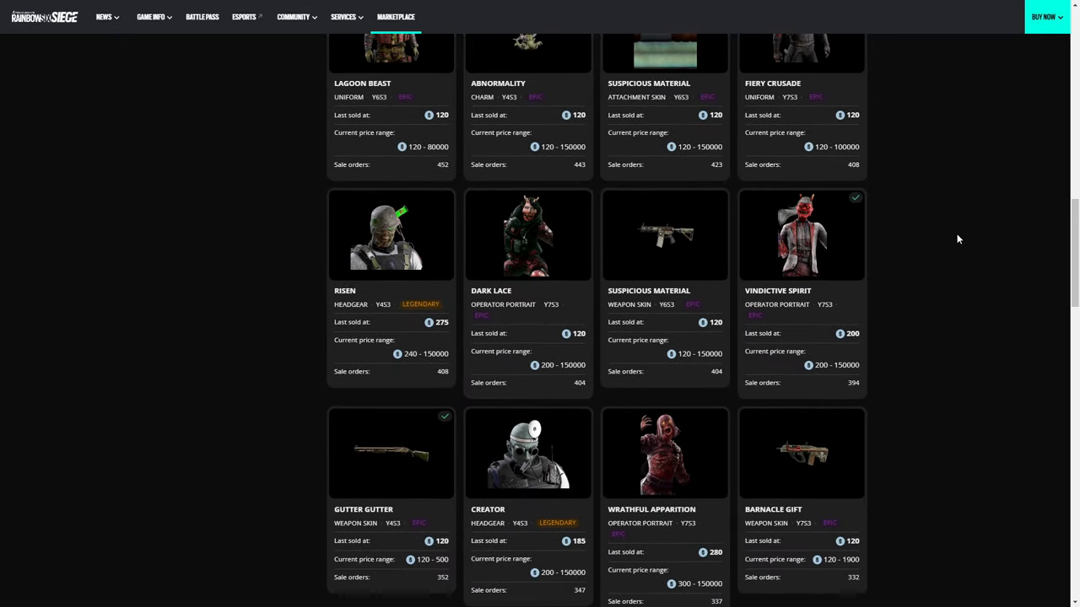
{"action": "scroll", "scroll_direction": "down", "scroll_amount": 3}
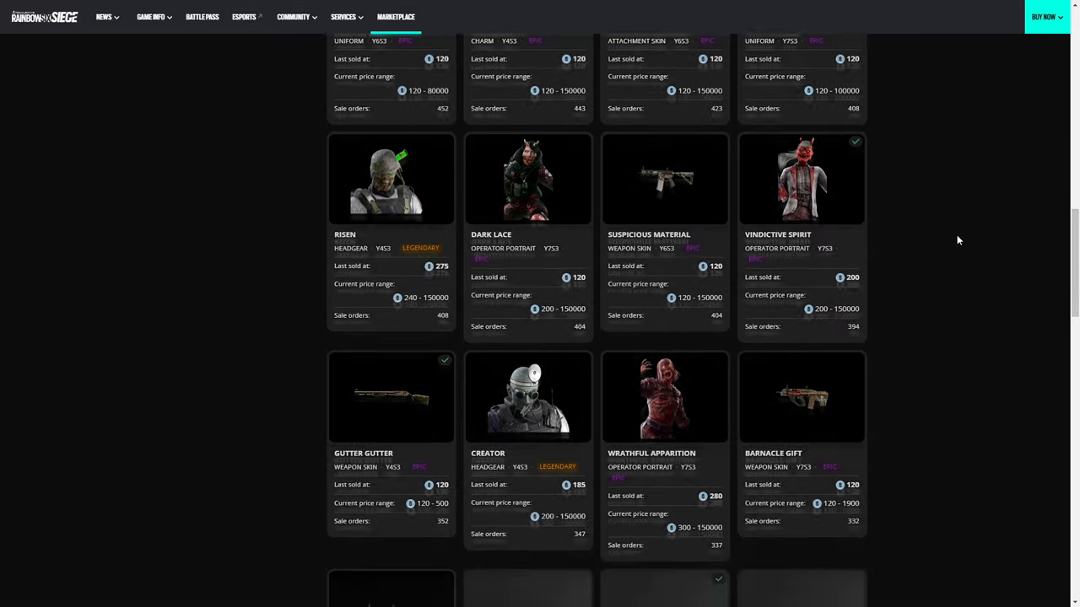
{"action": "scroll", "scroll_direction": "down", "scroll_amount": 3}
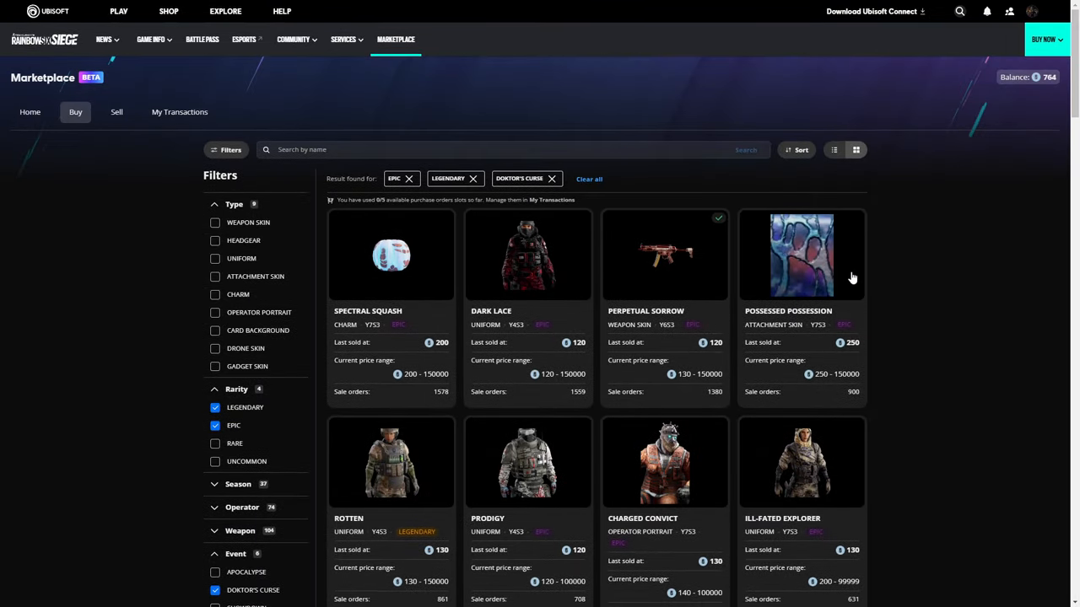
{"action": "left_click", "coordinate": [798, 148]}
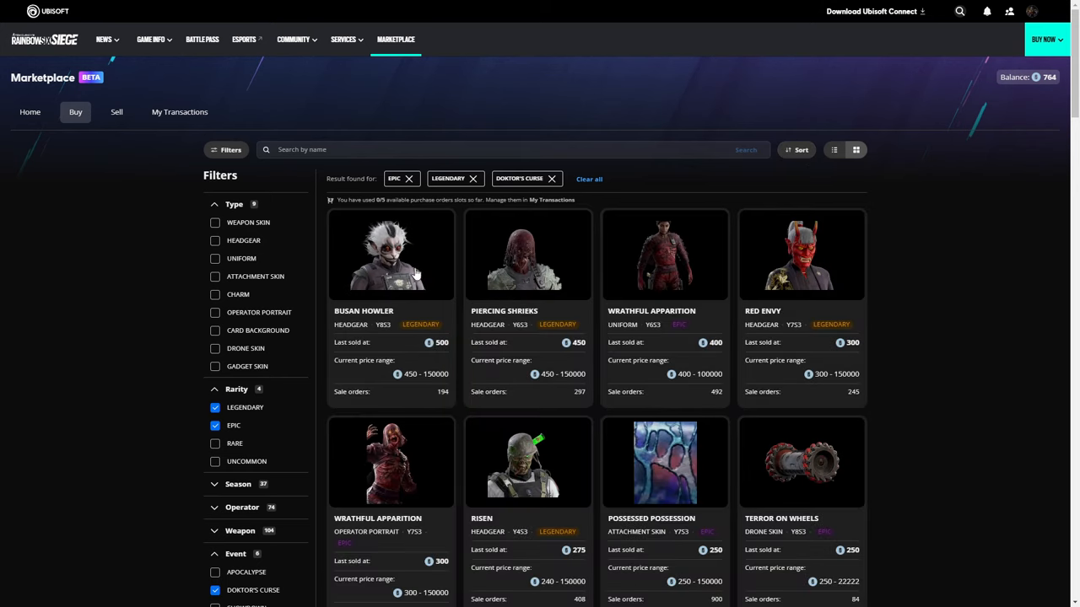
{"action": "left_click", "coordinate": [800, 149]}
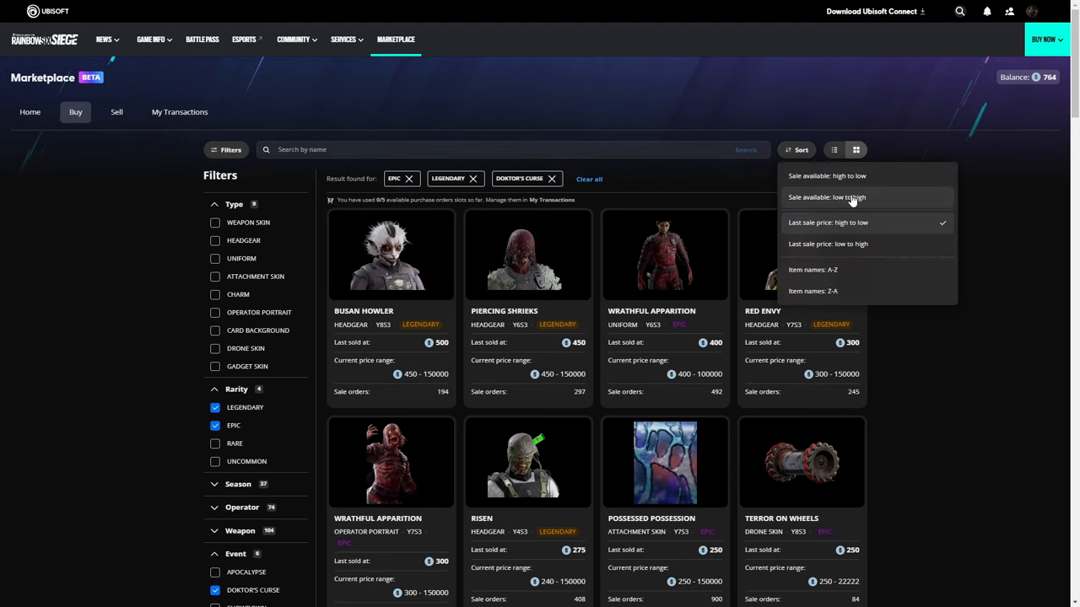
{"action": "mouse_move", "coordinate": [864, 199]}
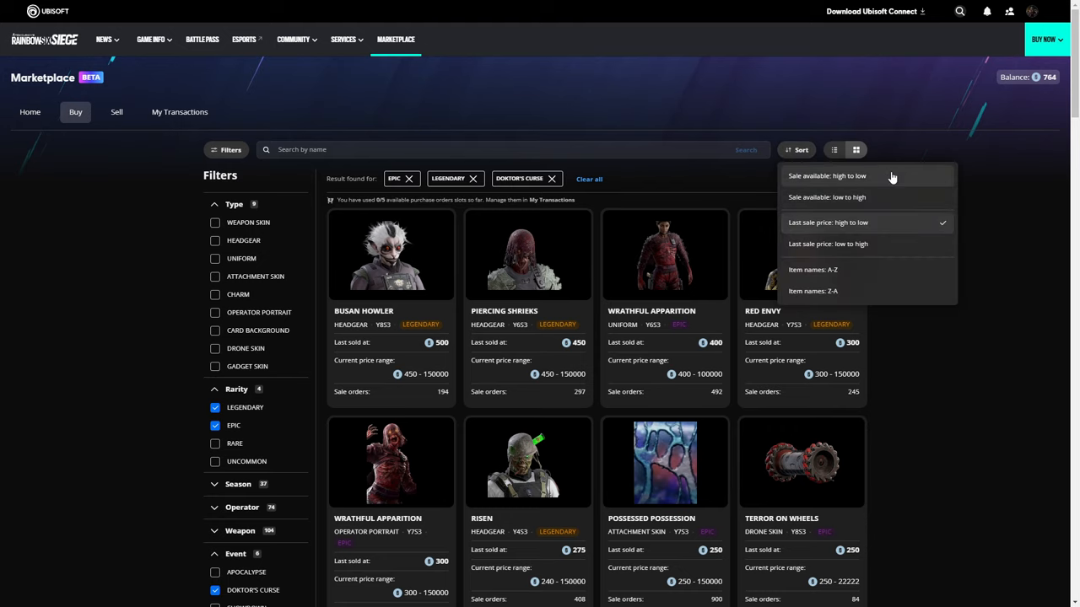
{"action": "left_click", "coordinate": [827, 176]}
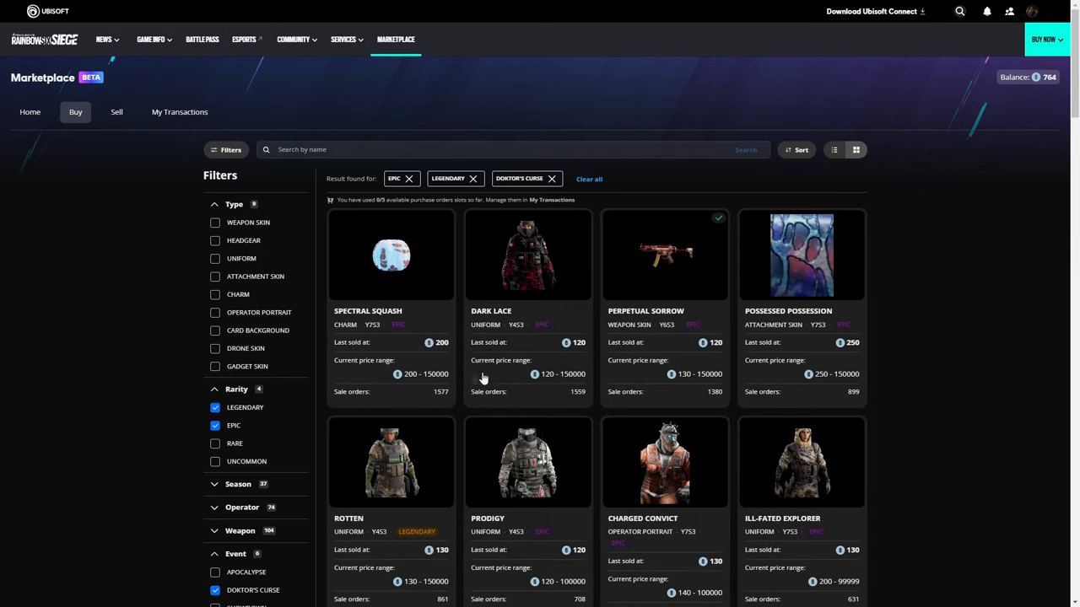
{"action": "mouse_move", "coordinate": [982, 307]}
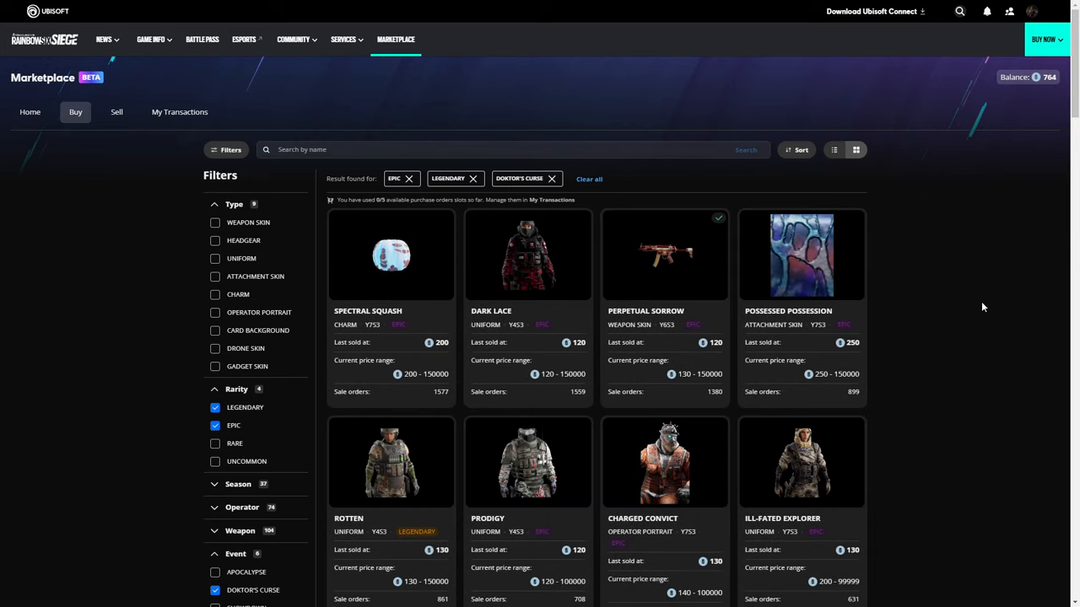
{"action": "scroll", "scroll_direction": "down", "scroll_amount": 3}
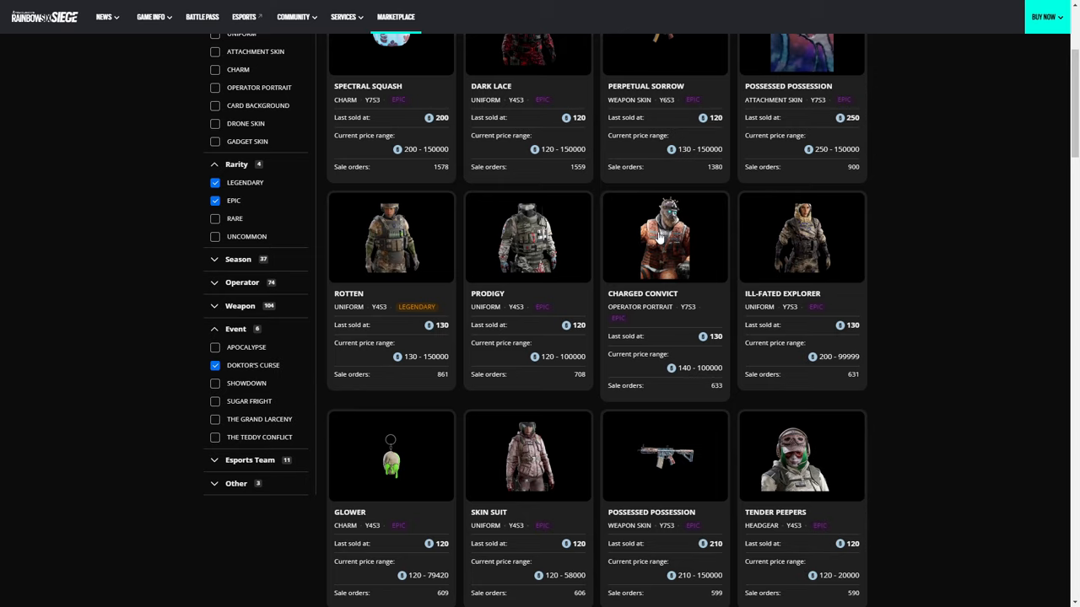
{"action": "scroll", "scroll_direction": "down", "scroll_amount": 3}
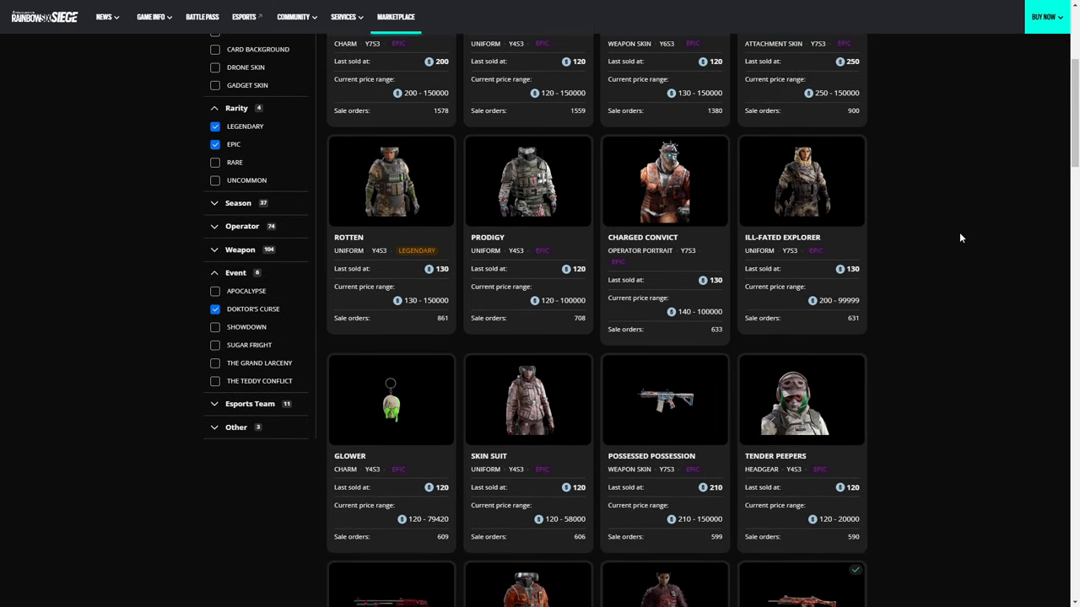
{"action": "scroll", "scroll_direction": "down", "scroll_amount": 3}
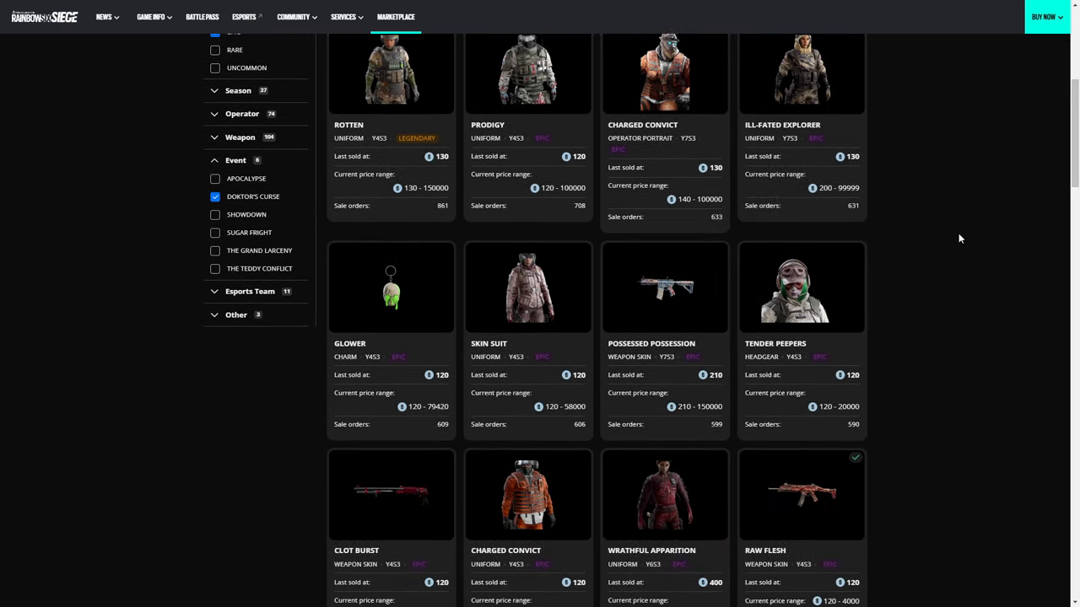
{"action": "scroll", "scroll_direction": "down", "scroll_amount": 3}
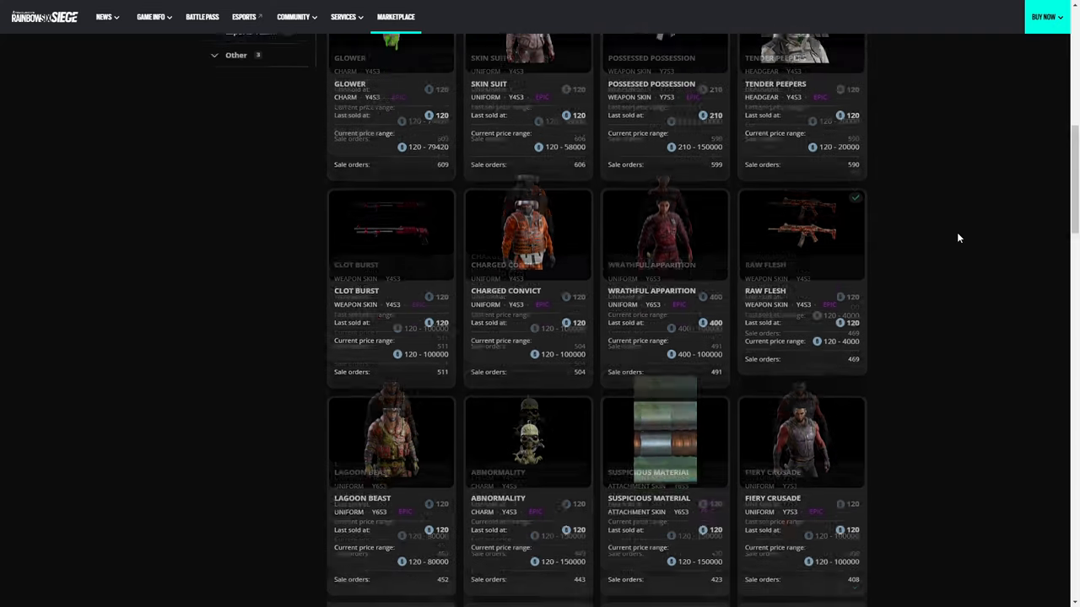
{"action": "scroll", "scroll_direction": "down", "scroll_amount": 3}
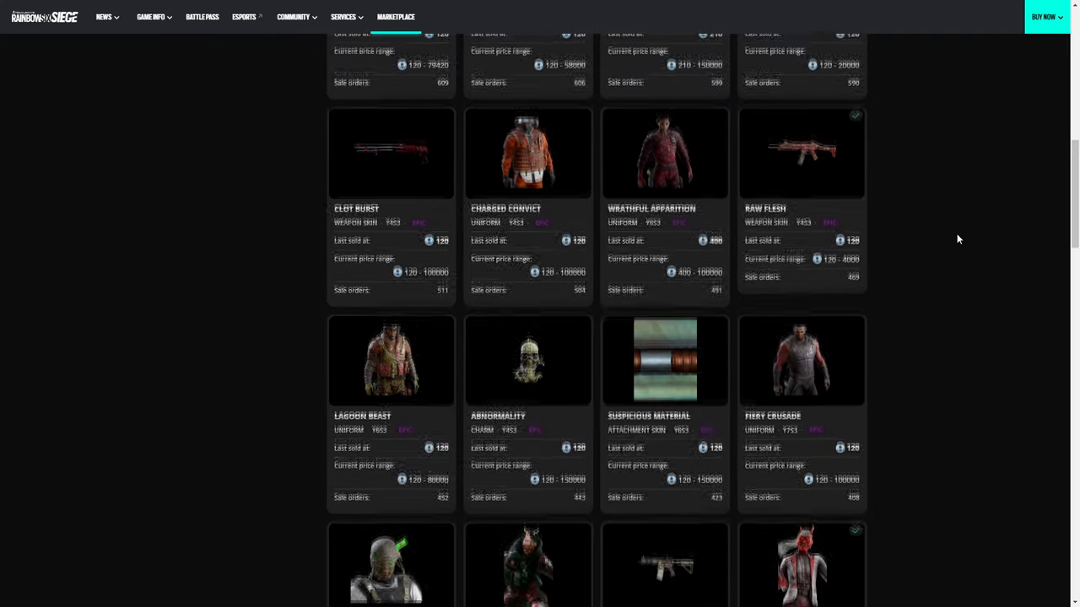
{"action": "scroll", "scroll_direction": "down", "scroll_amount": 3}
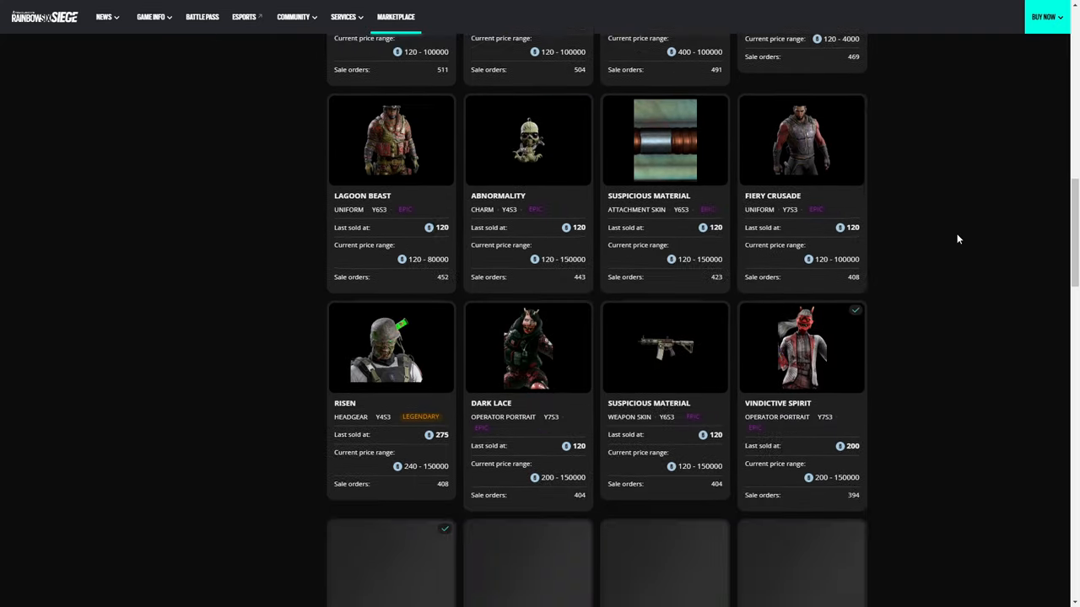